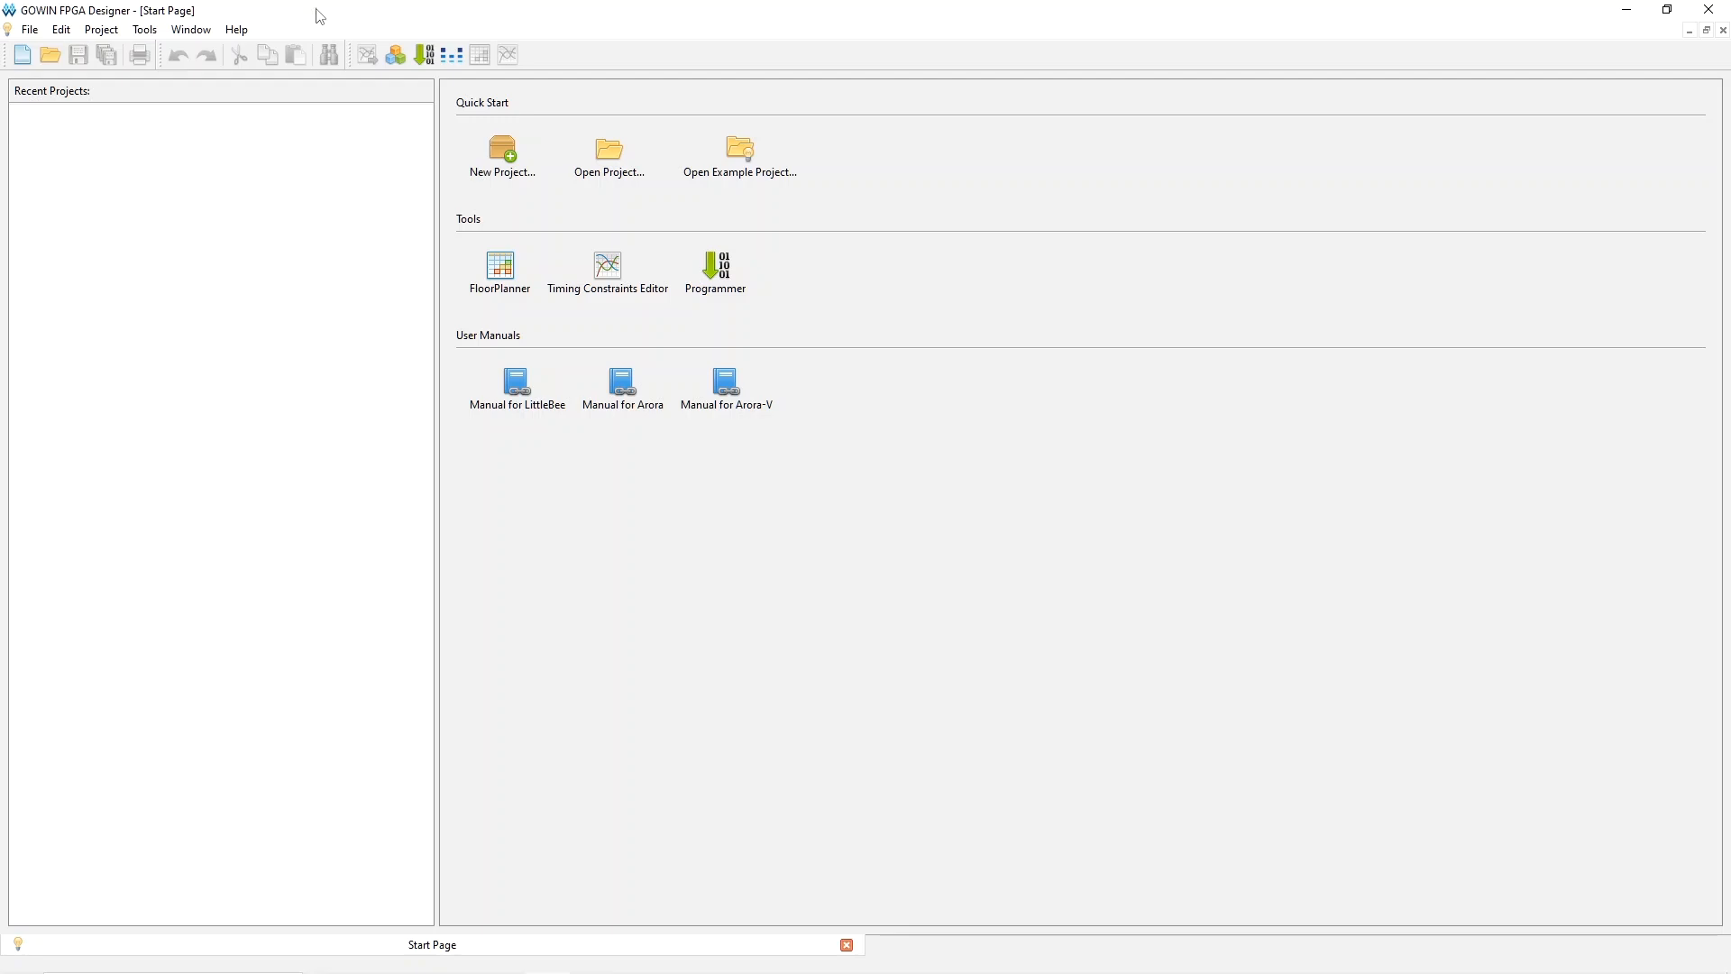
Create a new FPGA Design Project and filter the device list to the GW2AR series
click(502, 151)
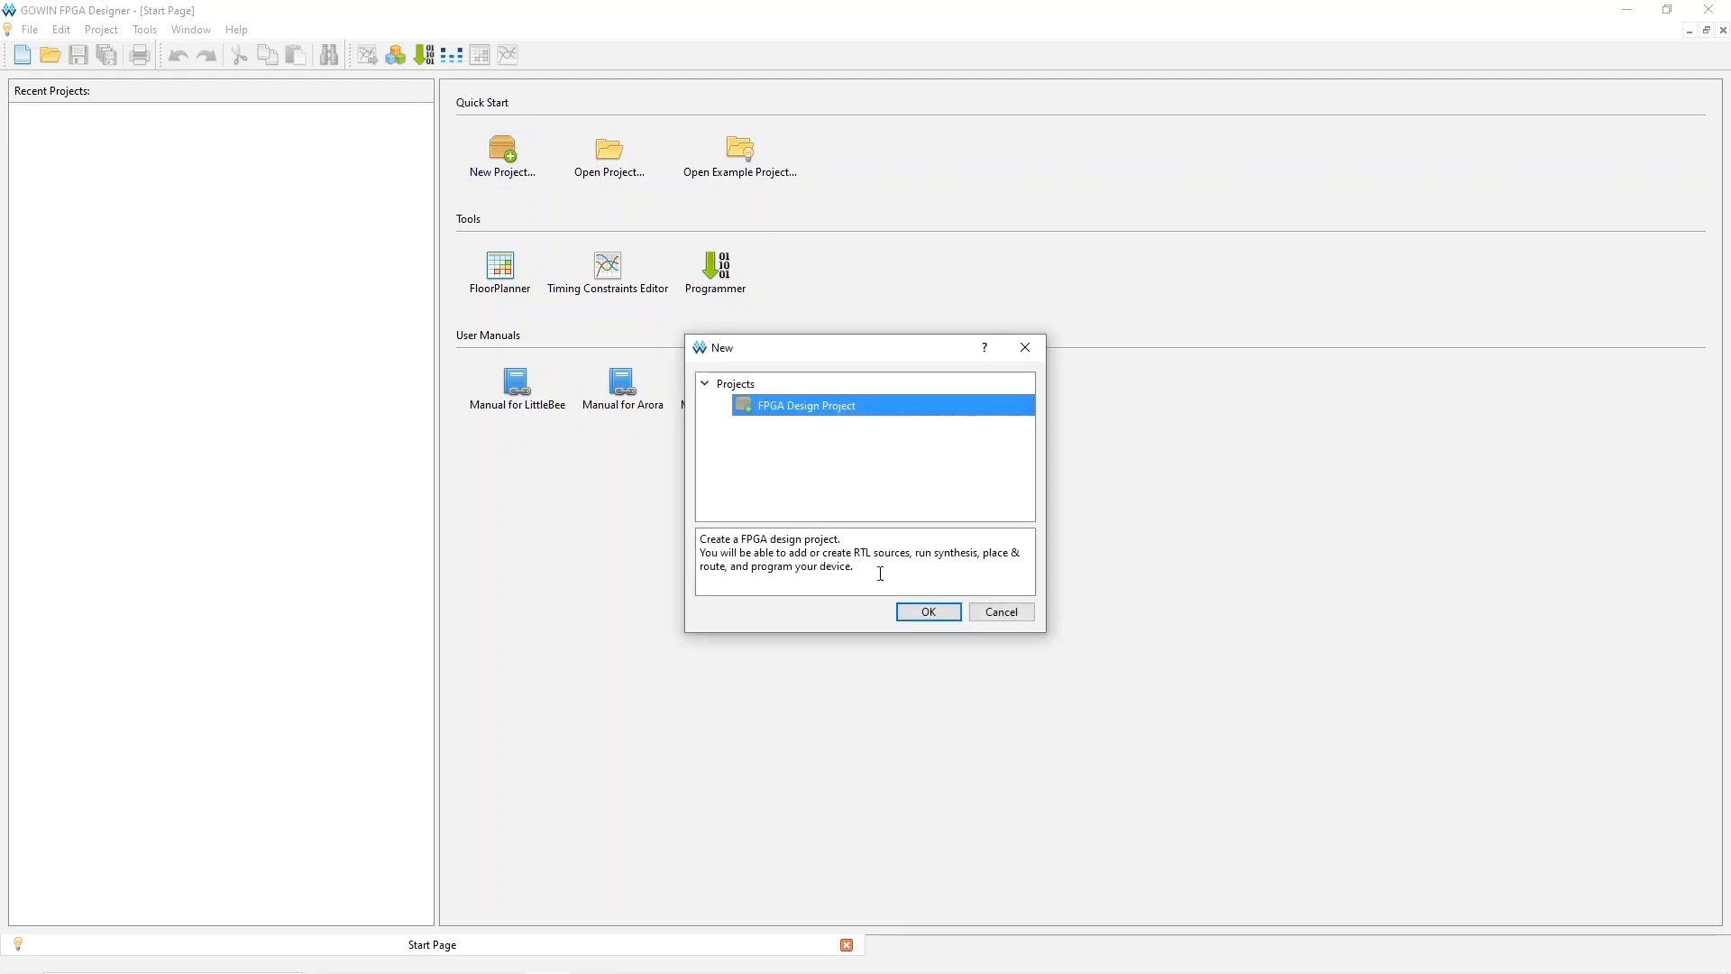
click(929, 611)
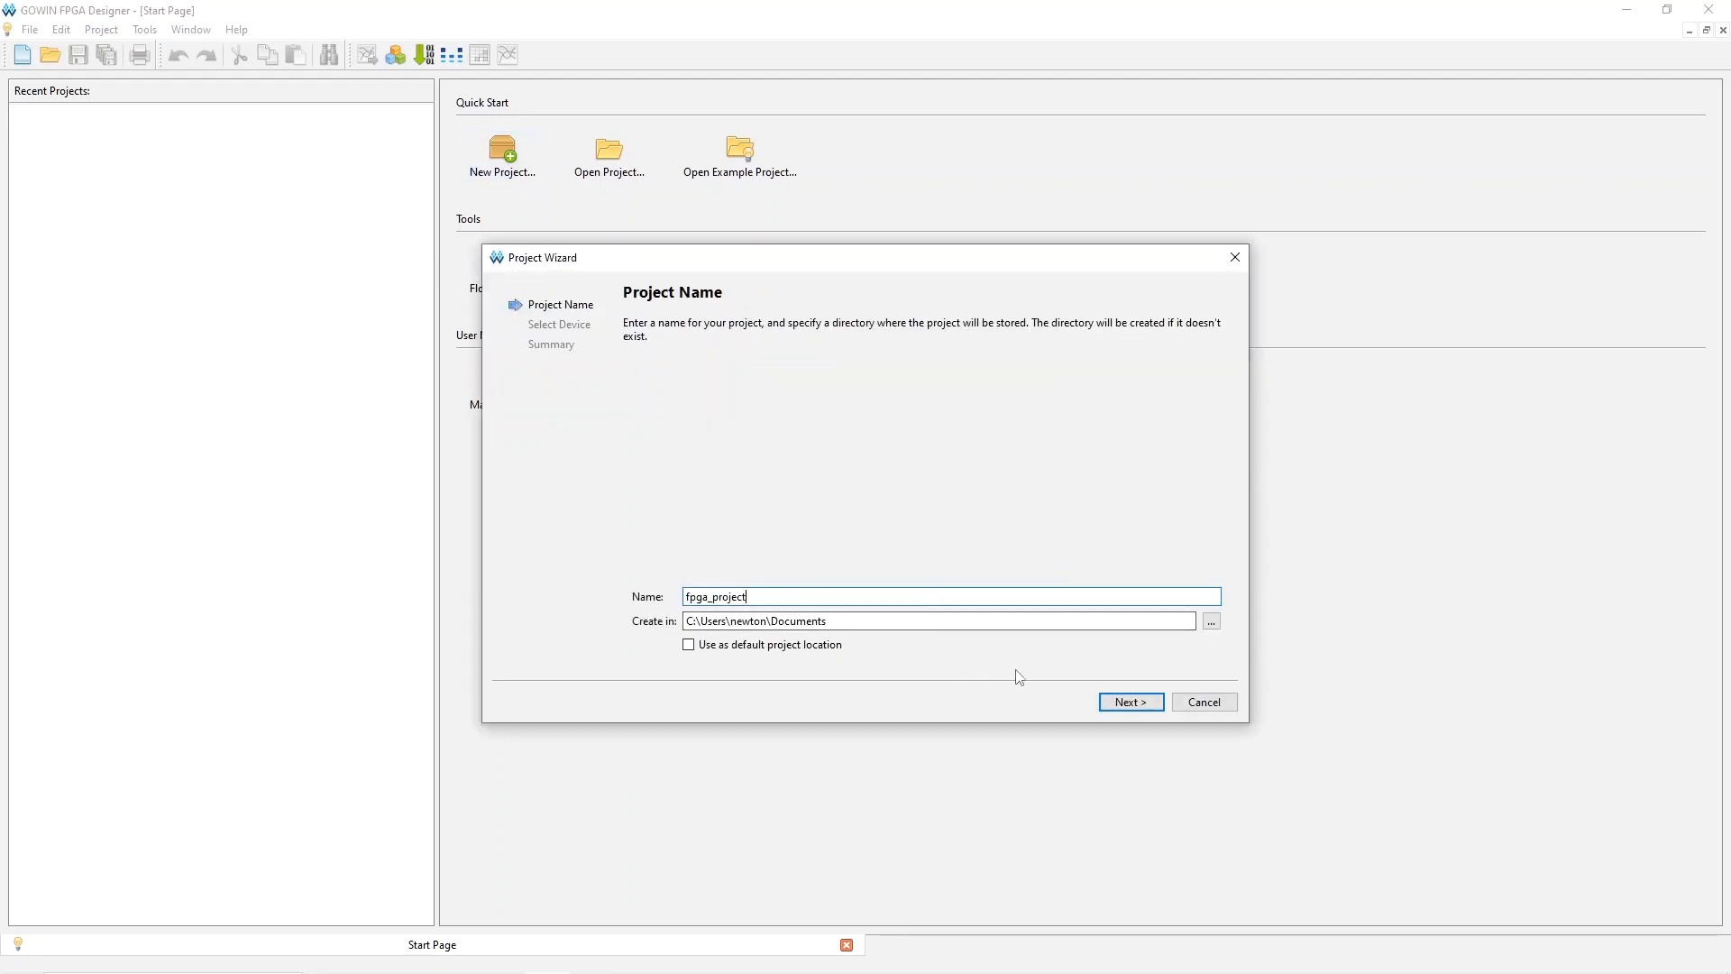
click(1131, 702)
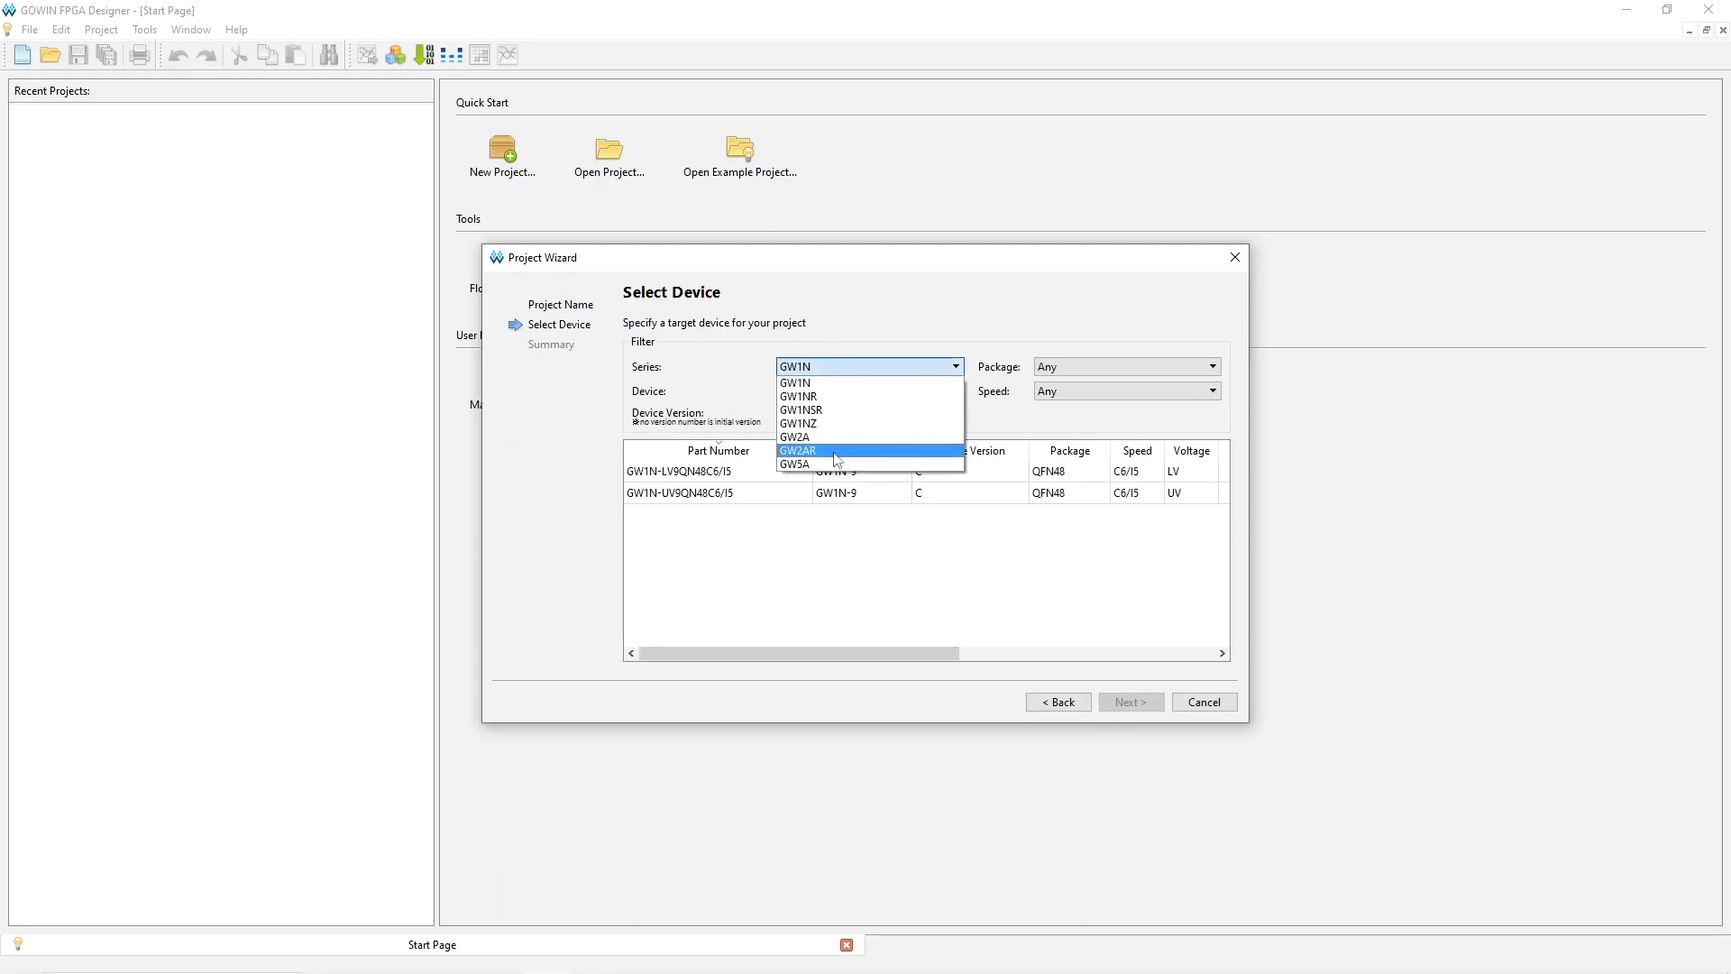
click(832, 450)
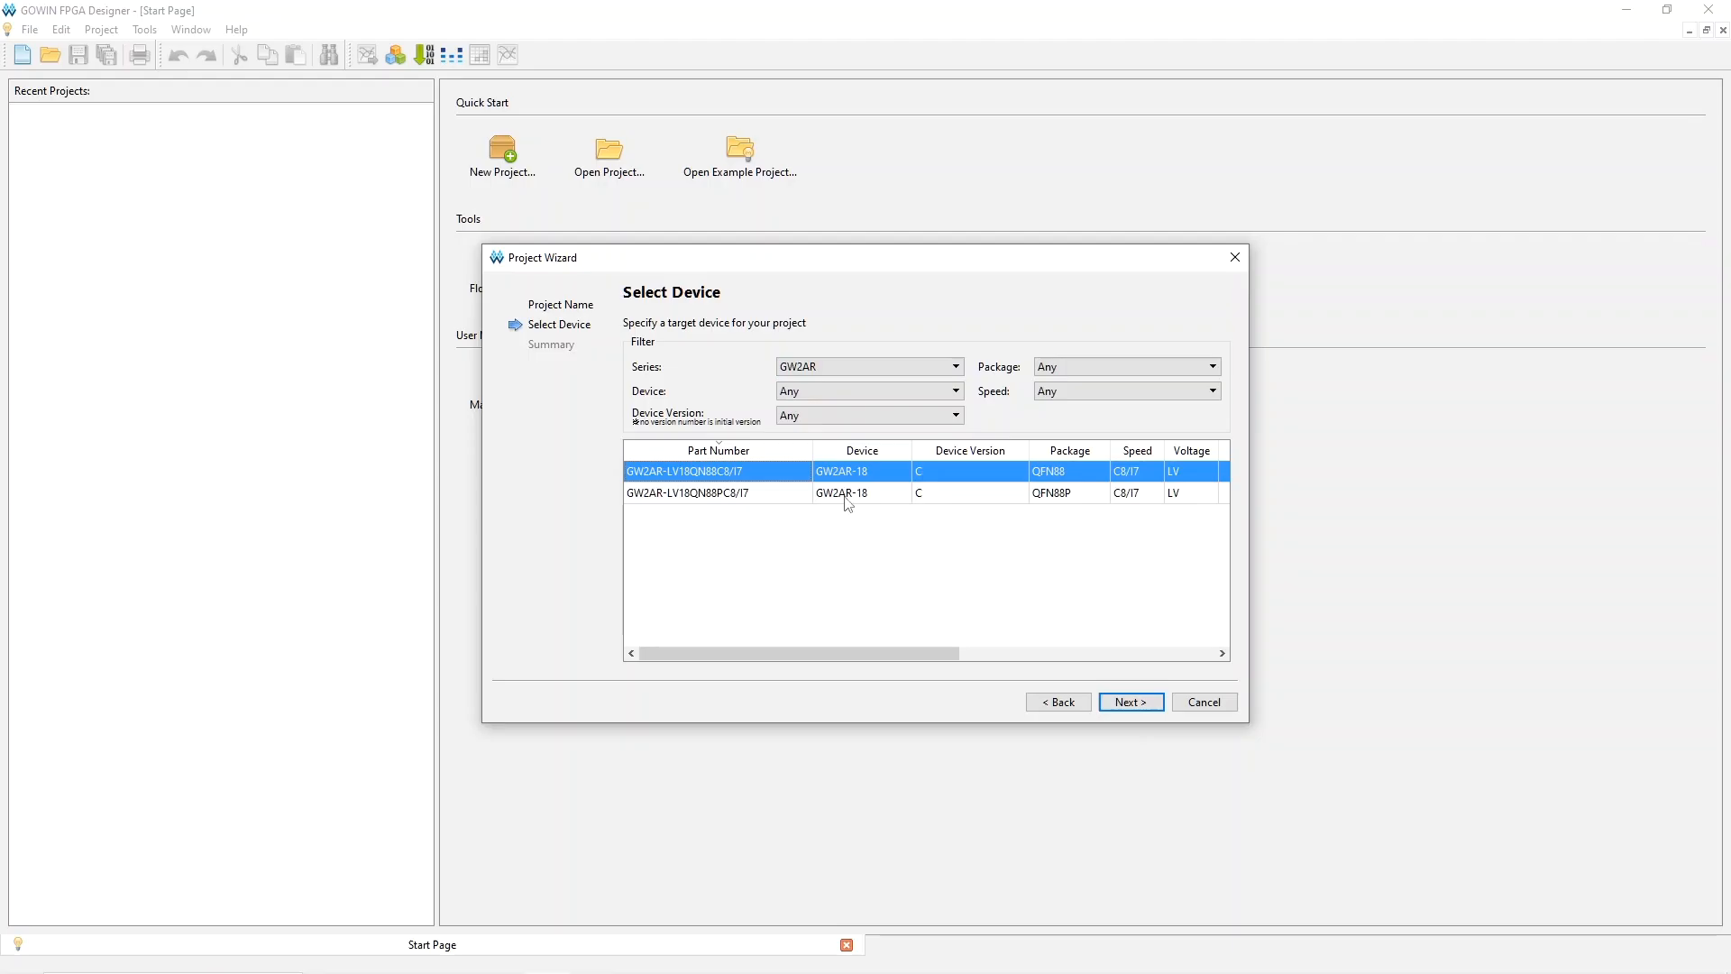
mouse_move(1030, 562)
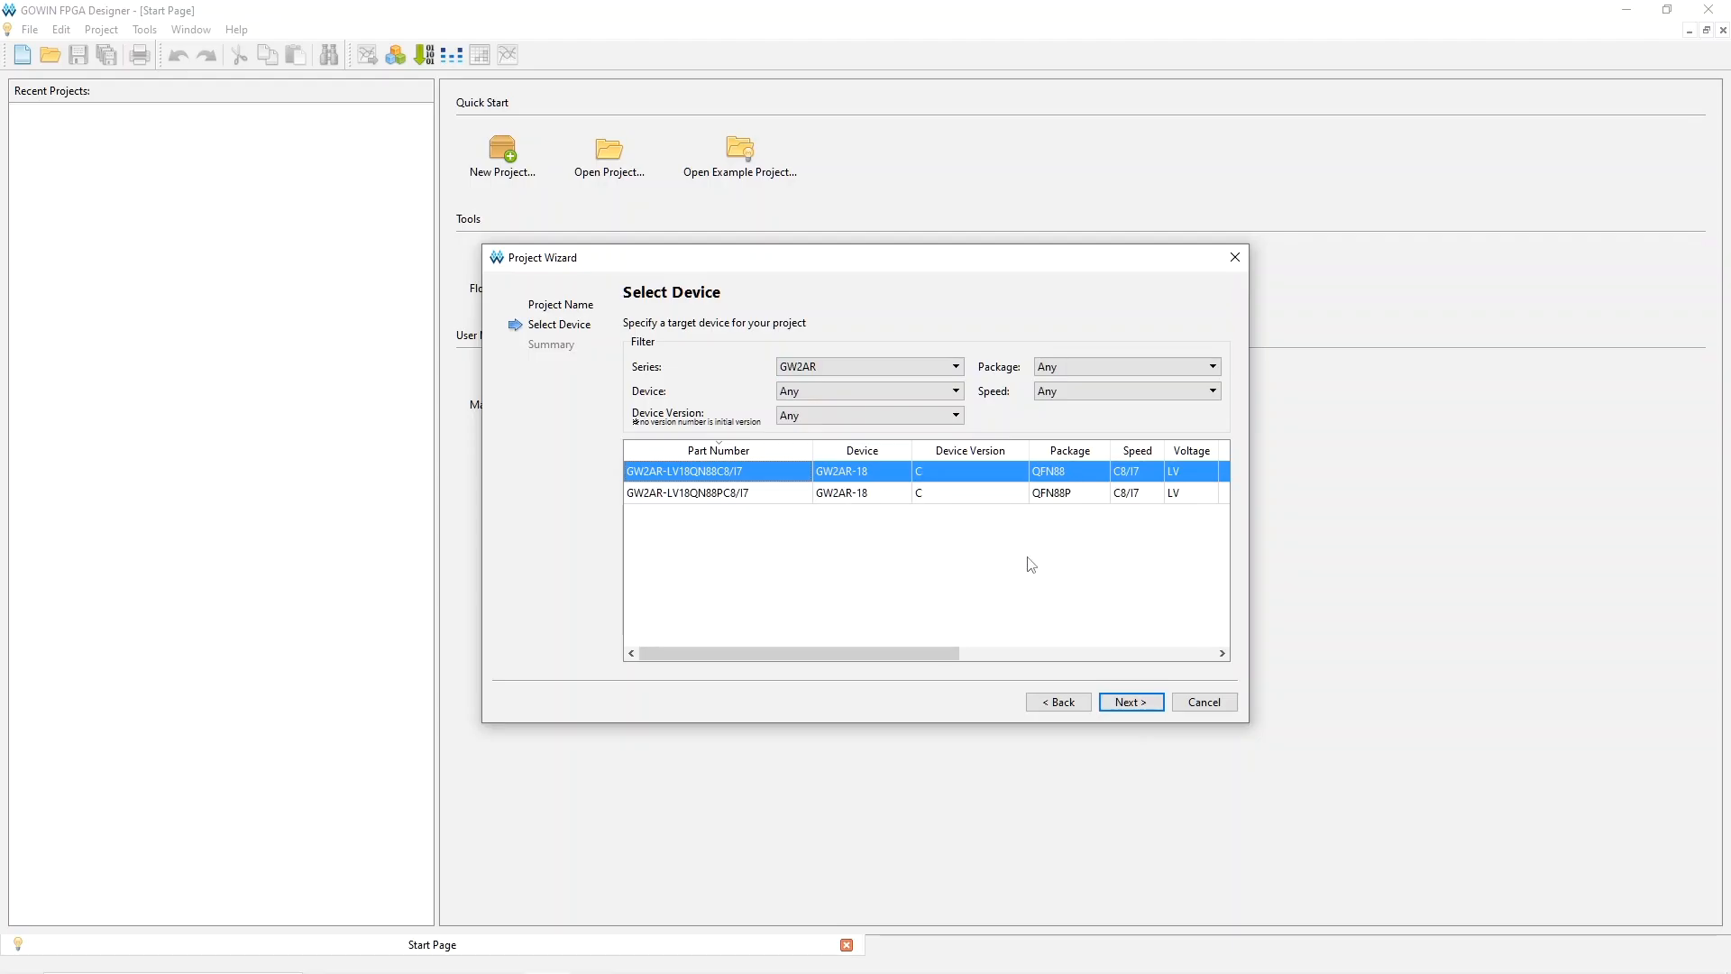
mouse_move(1078, 588)
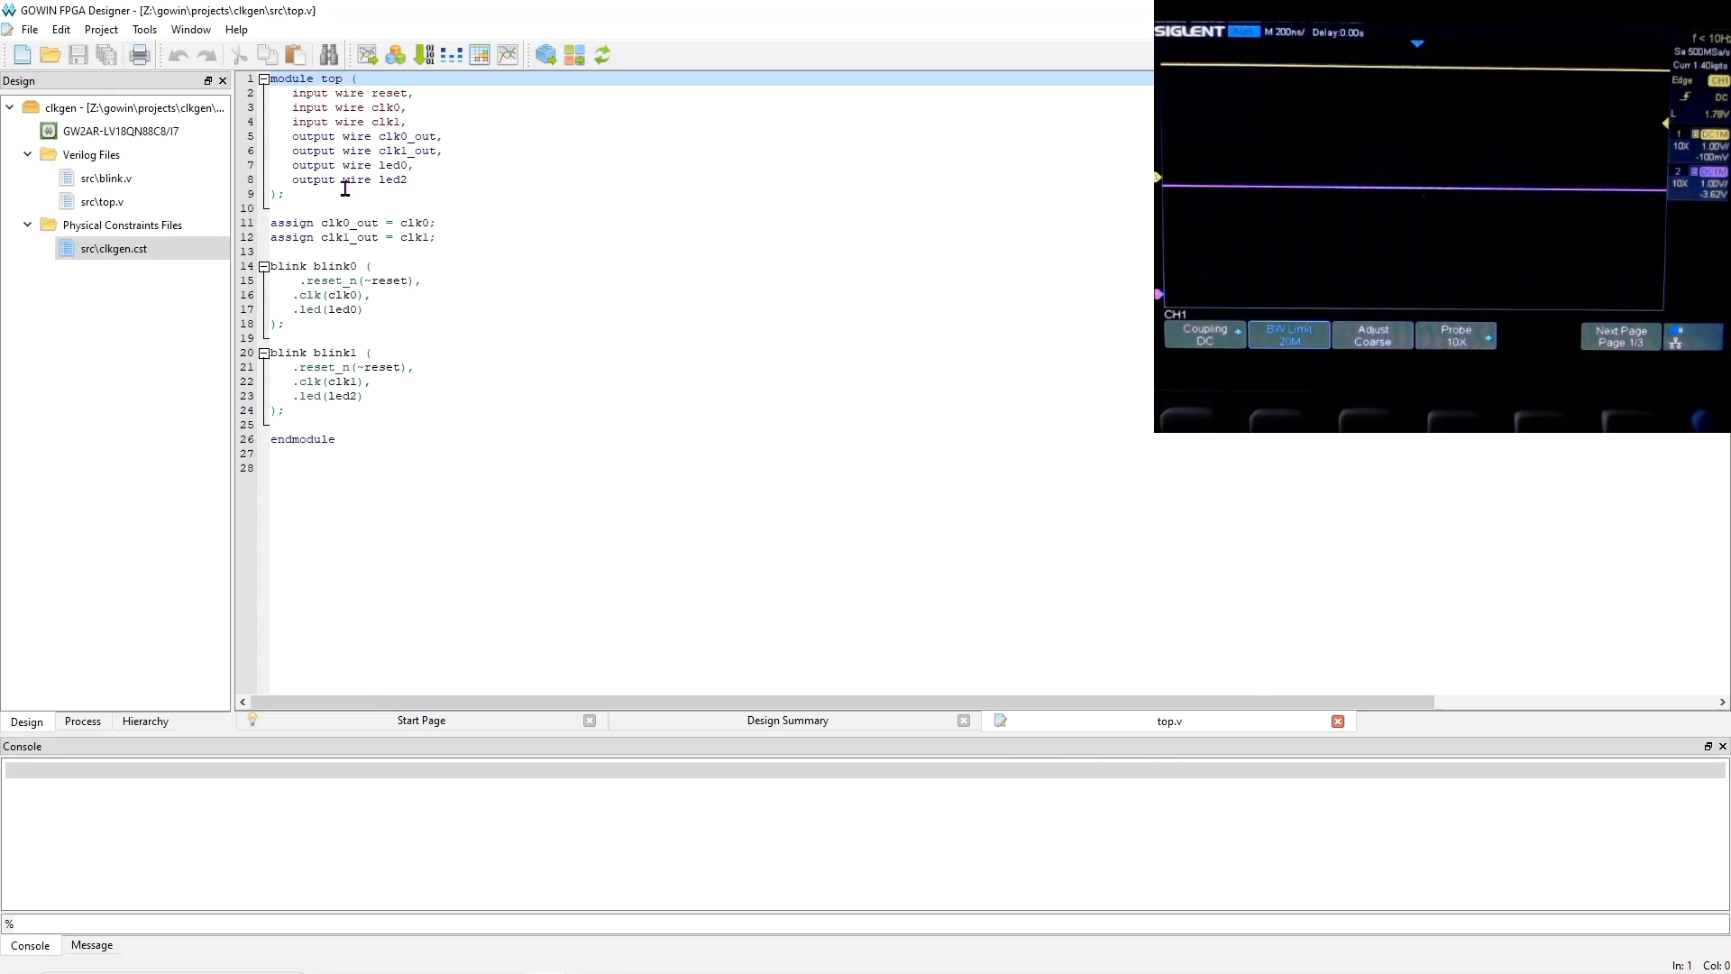
Open src\clkgen.cst to review the clock, LED and reset pin and LVCMOS33 assignments
click(349, 223)
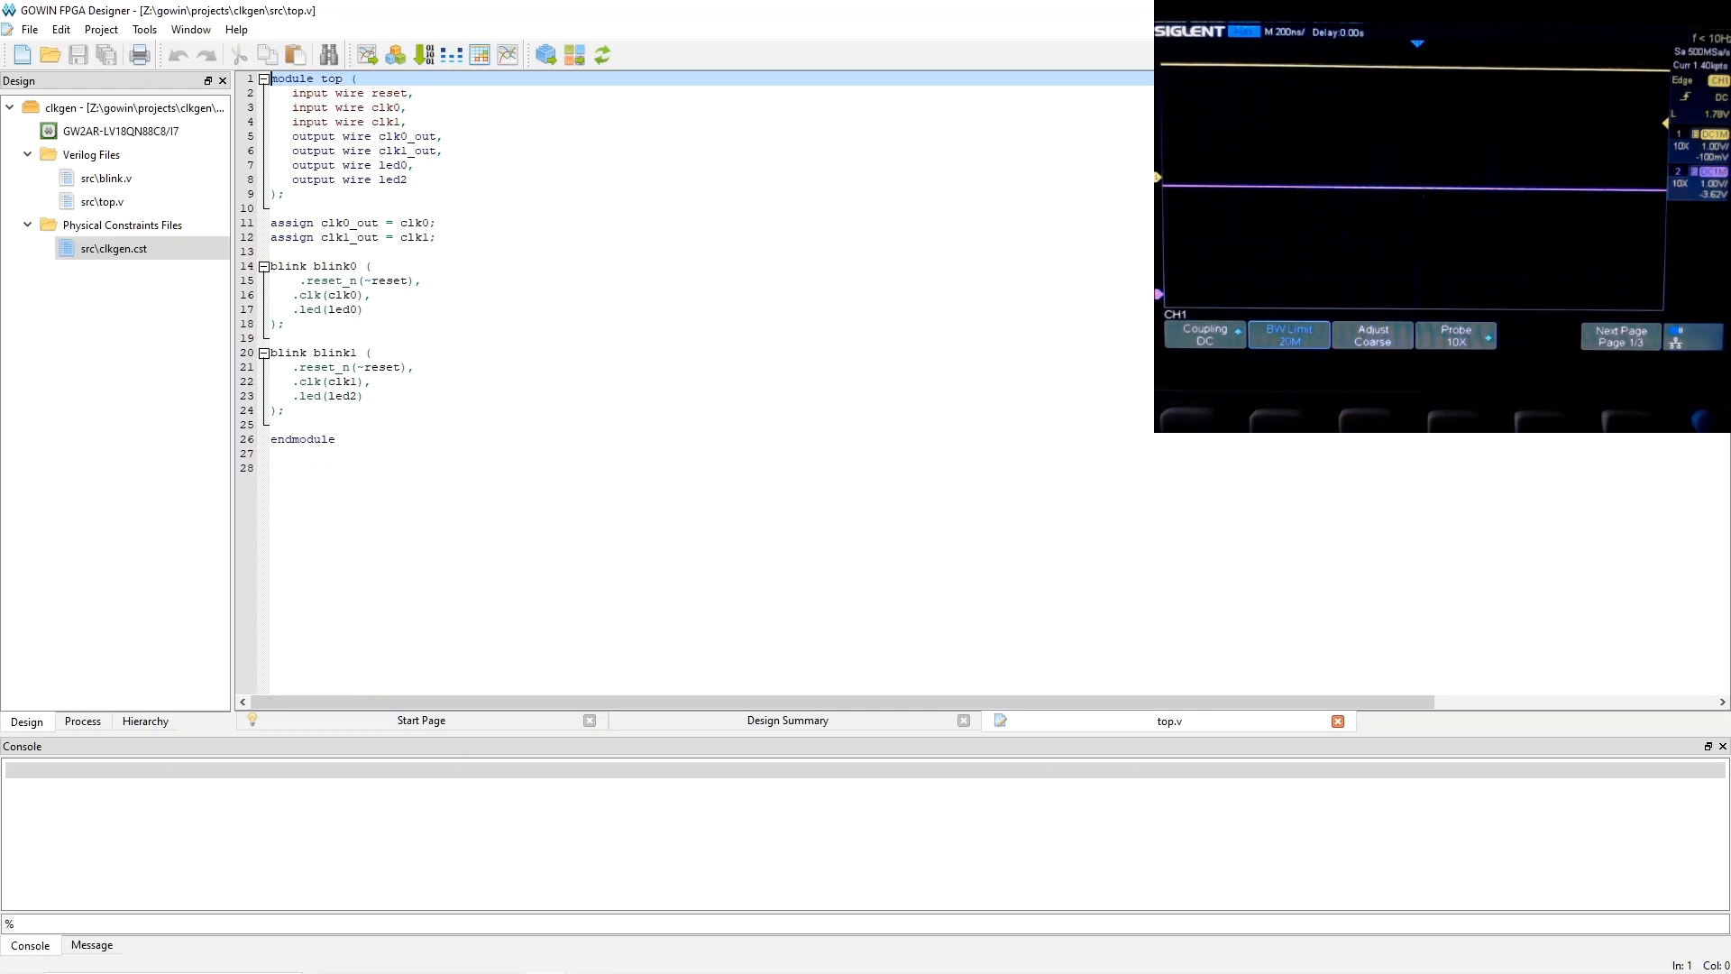
click(99, 247)
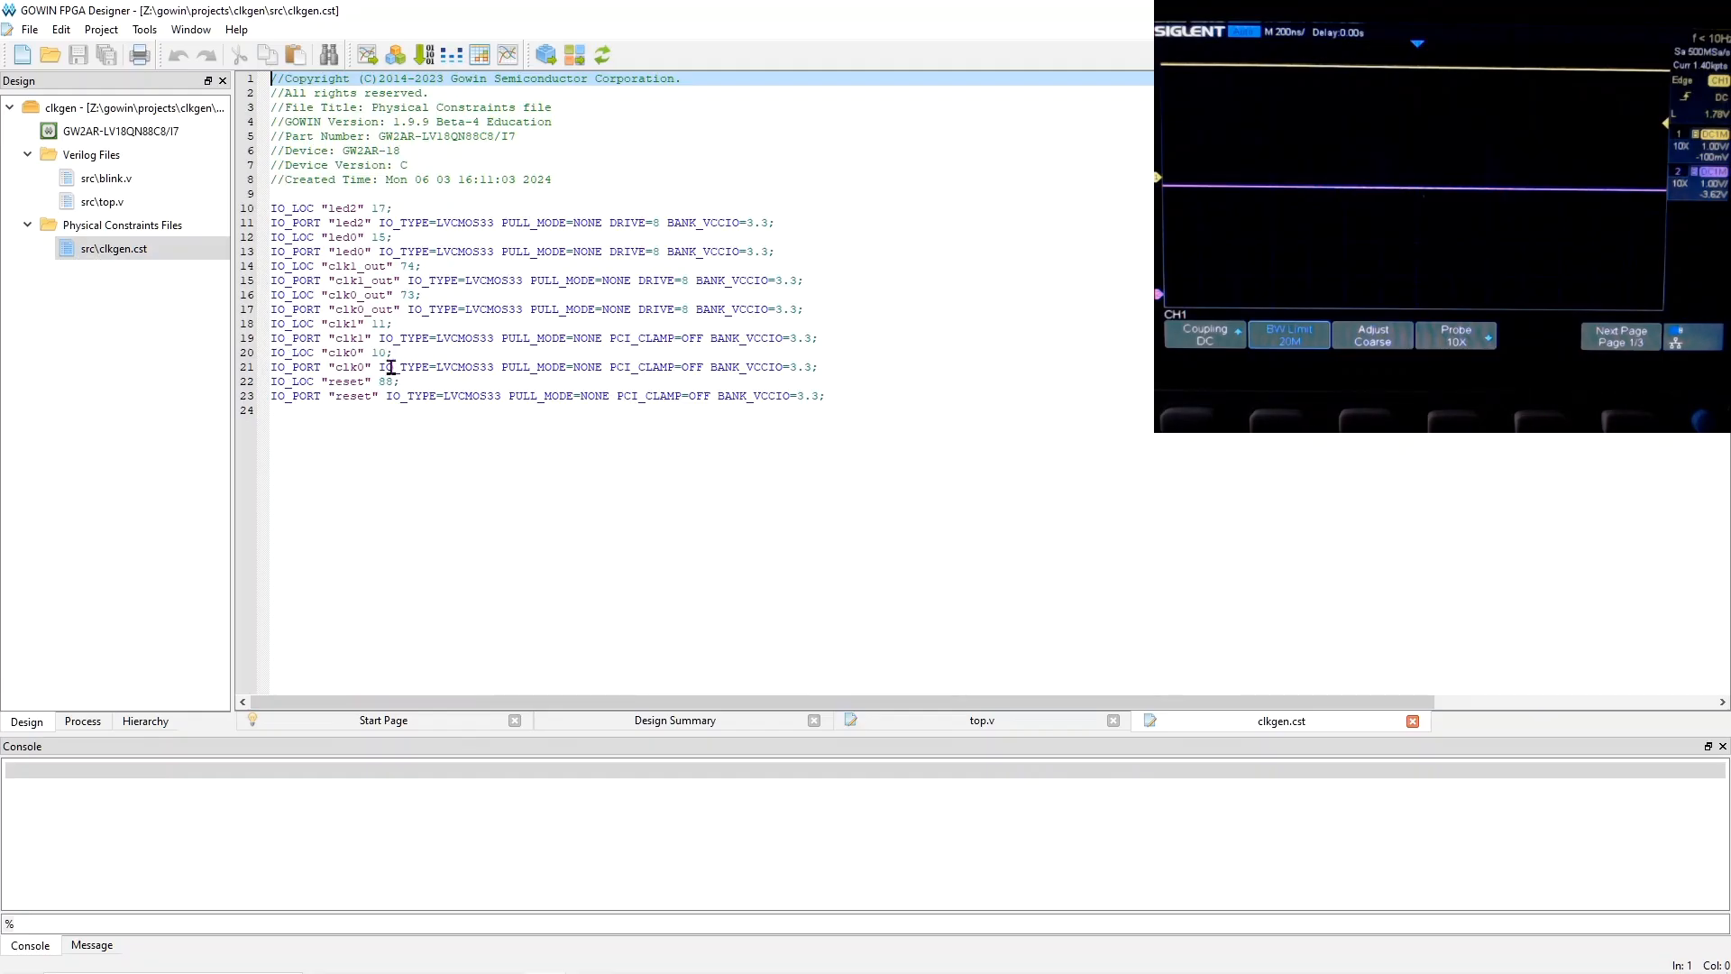
mouse_move(328, 325)
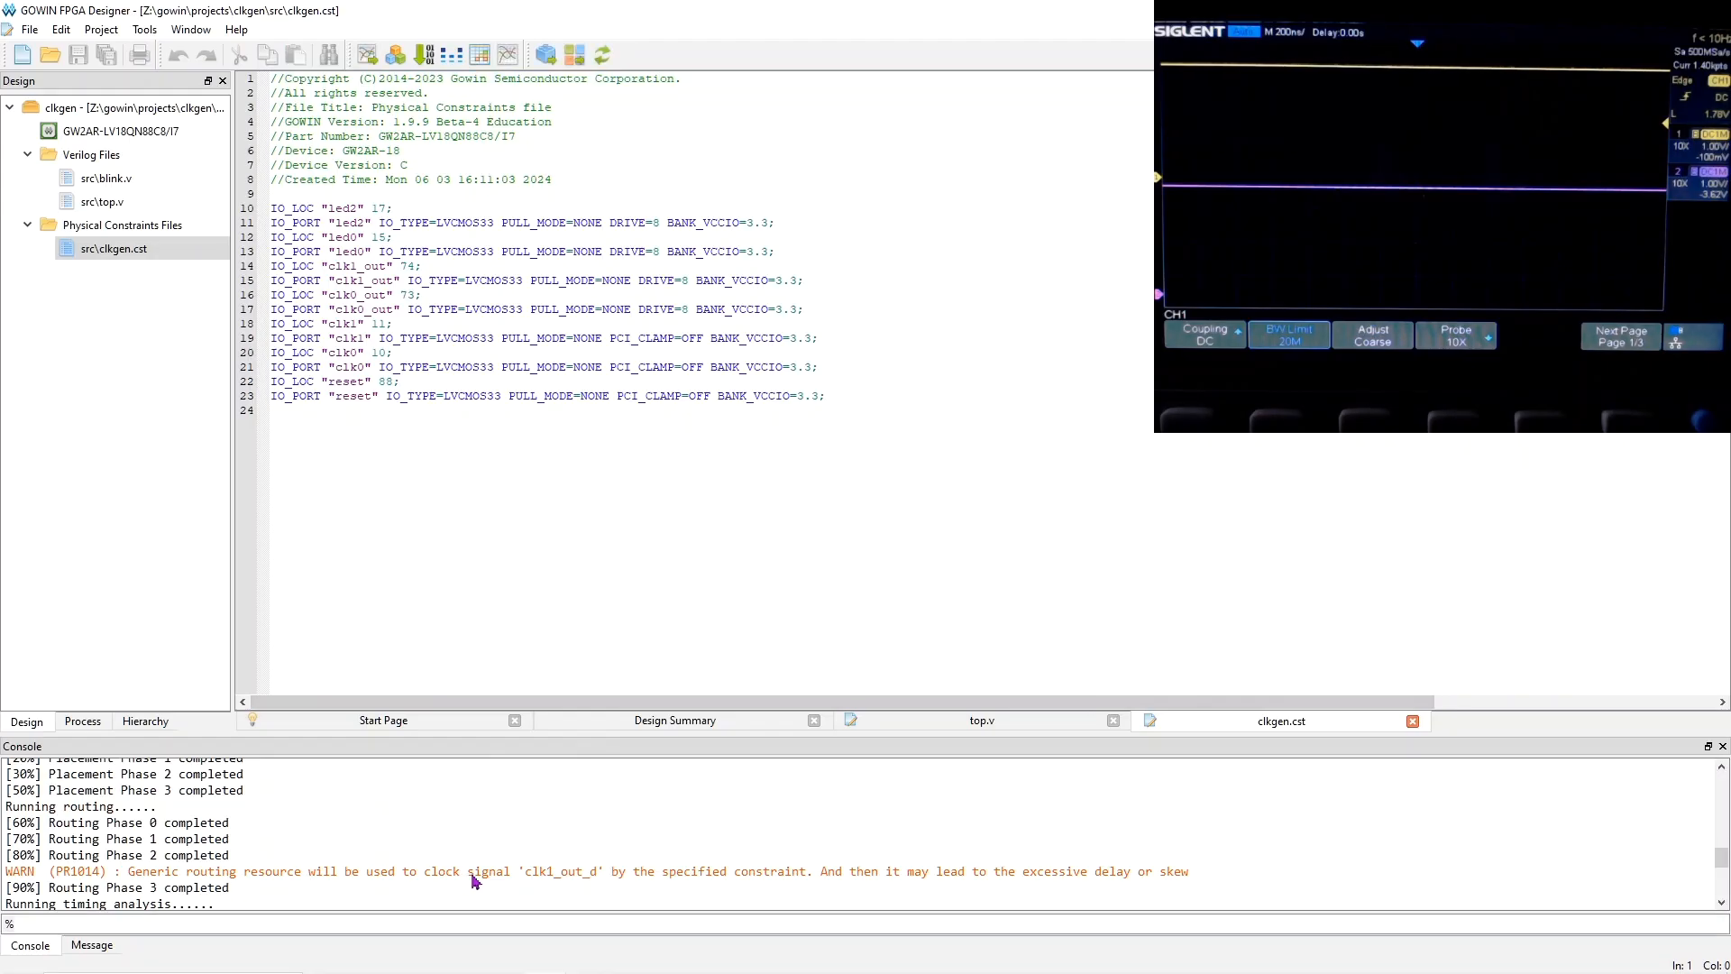
mouse_move(609, 826)
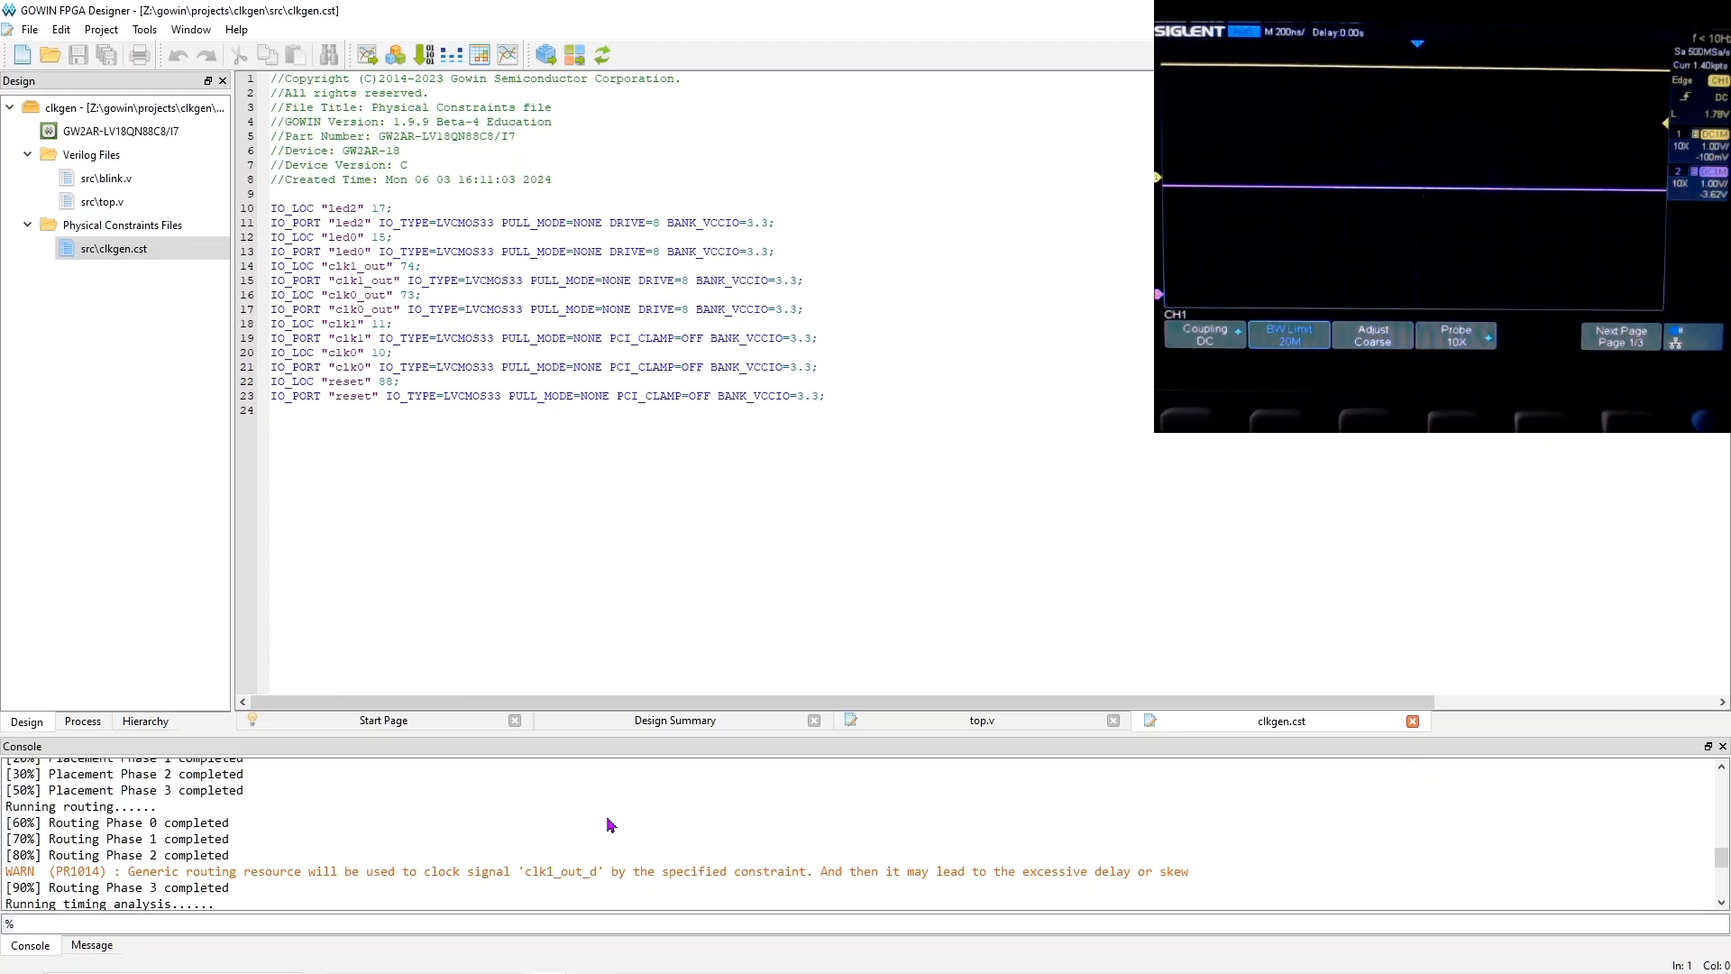
mouse_move(638, 816)
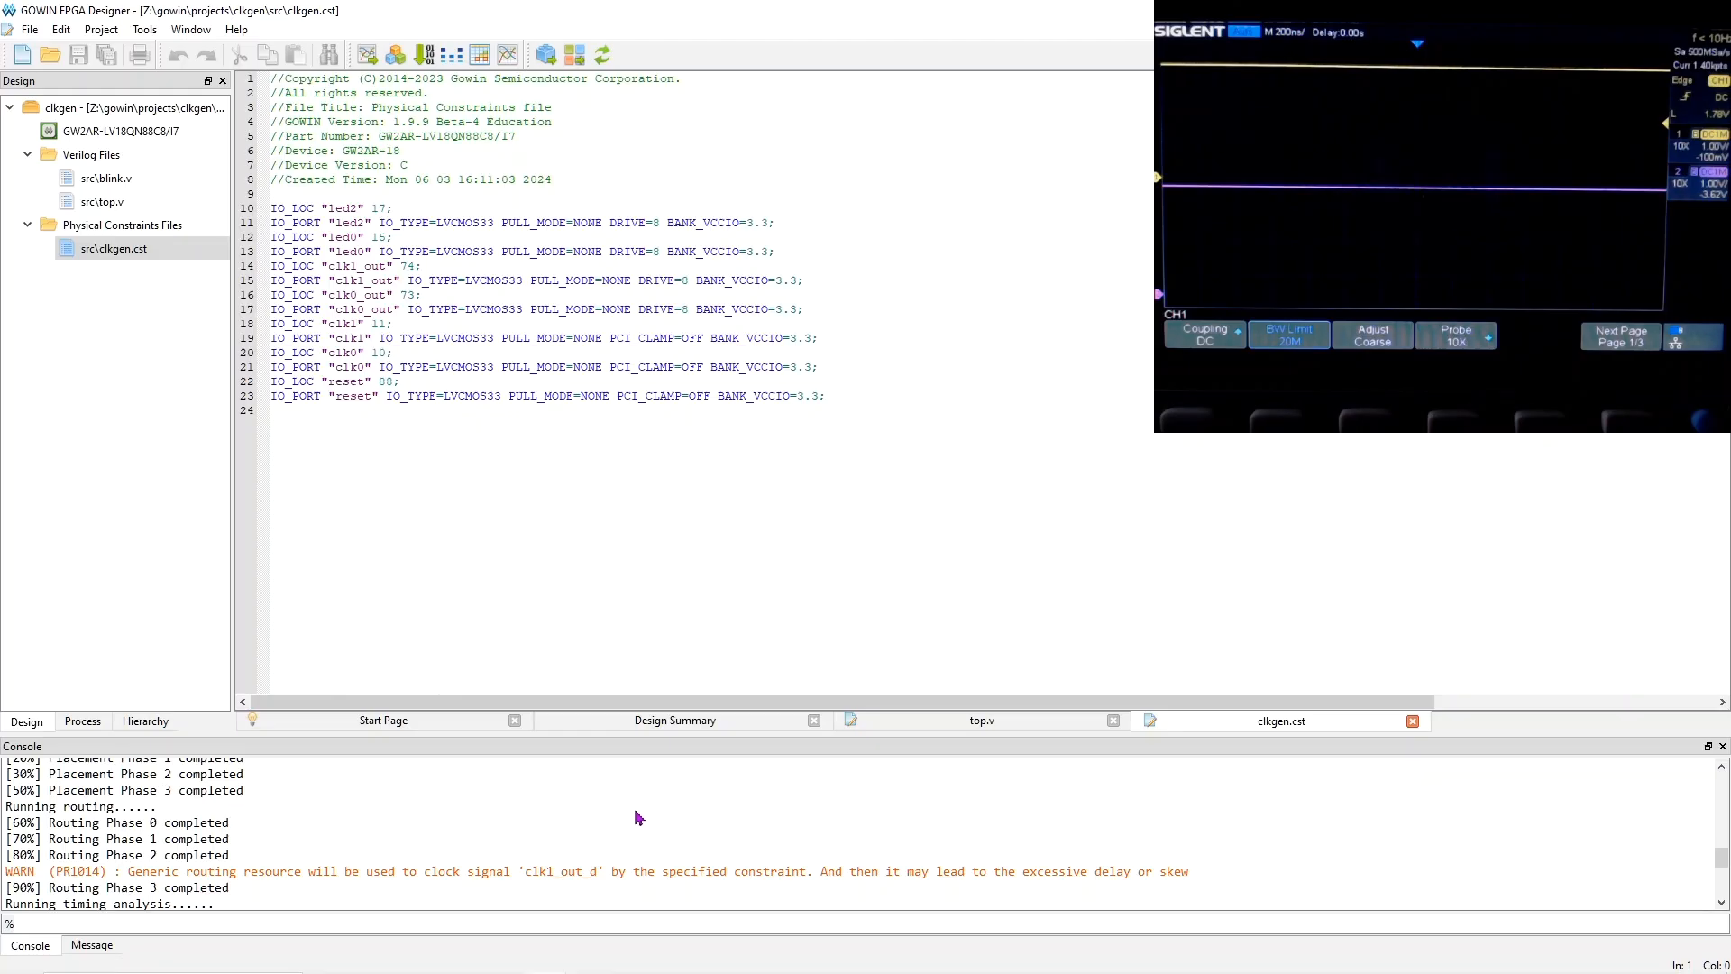
mouse_move(534, 827)
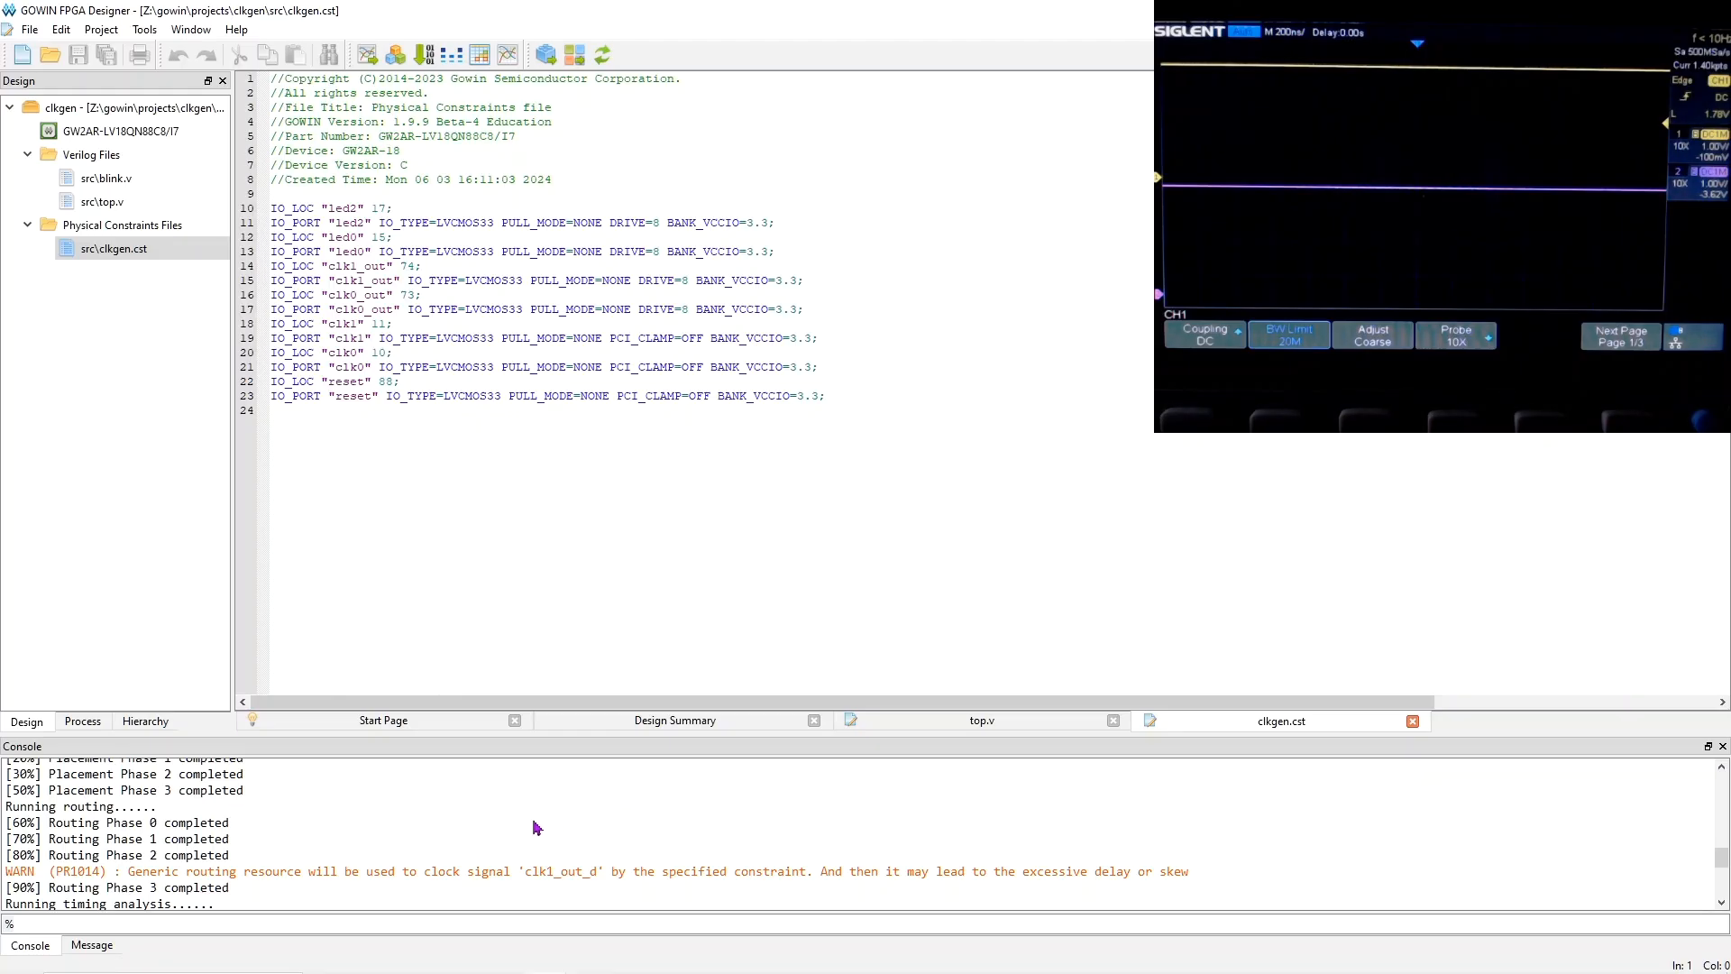
mouse_move(541, 891)
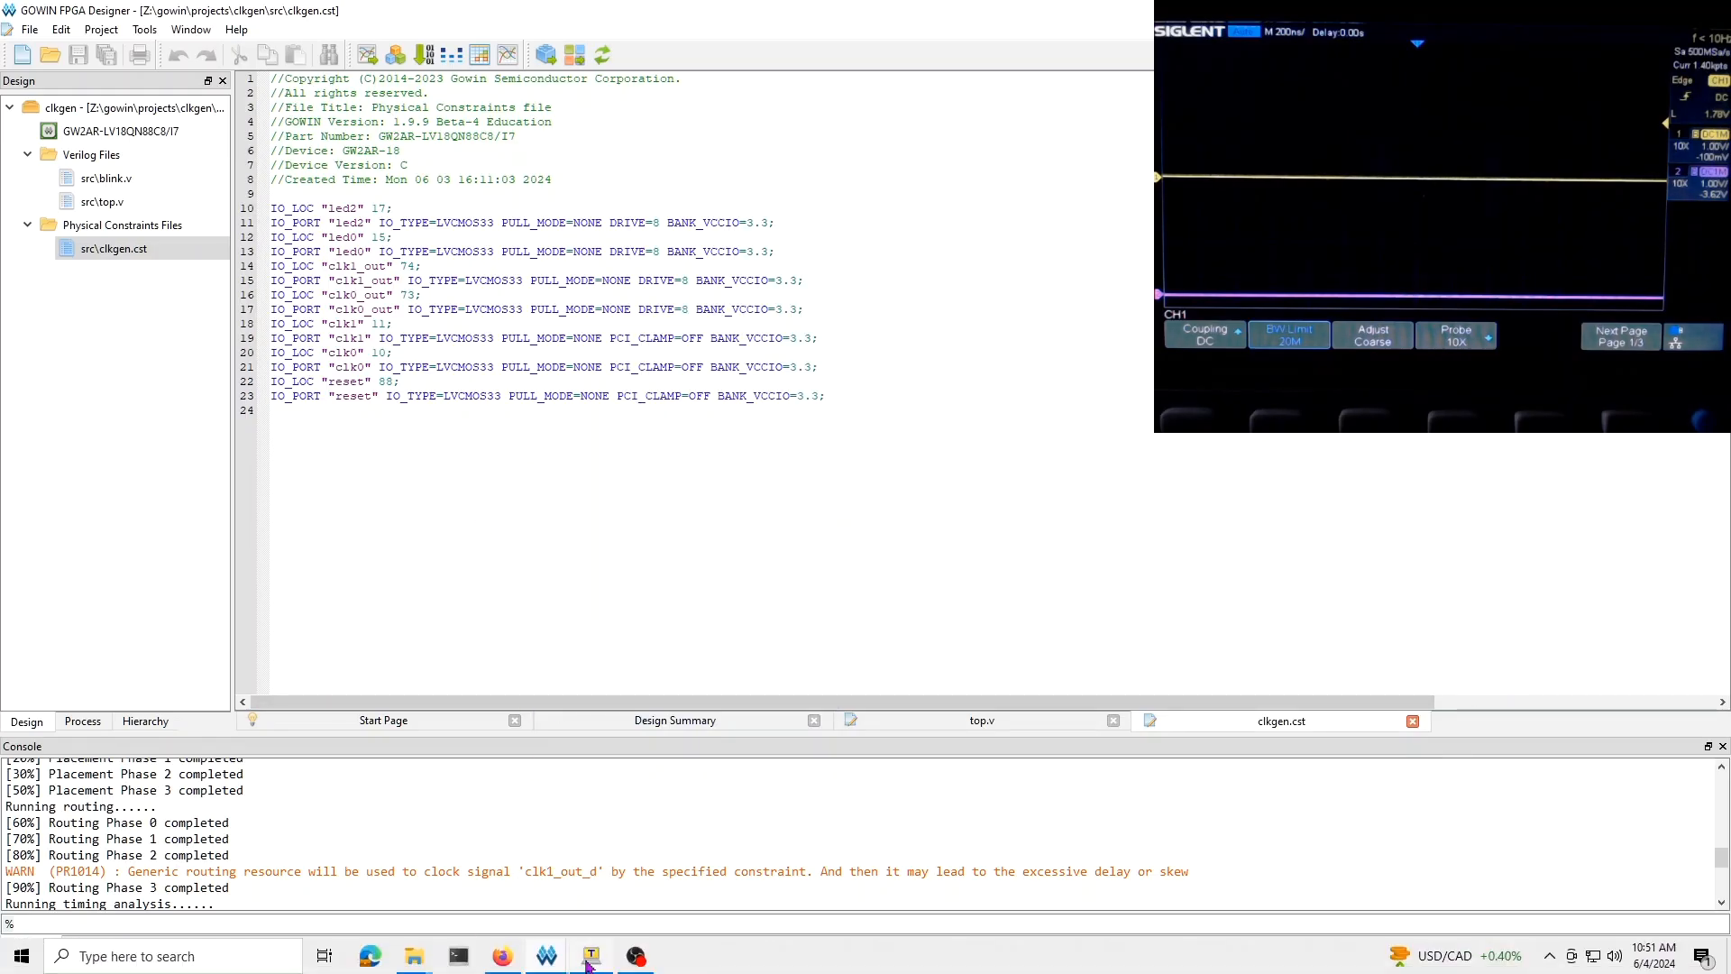
Switch to the Tera Term serial console connected to the Tang Nano 20K
click(589, 956)
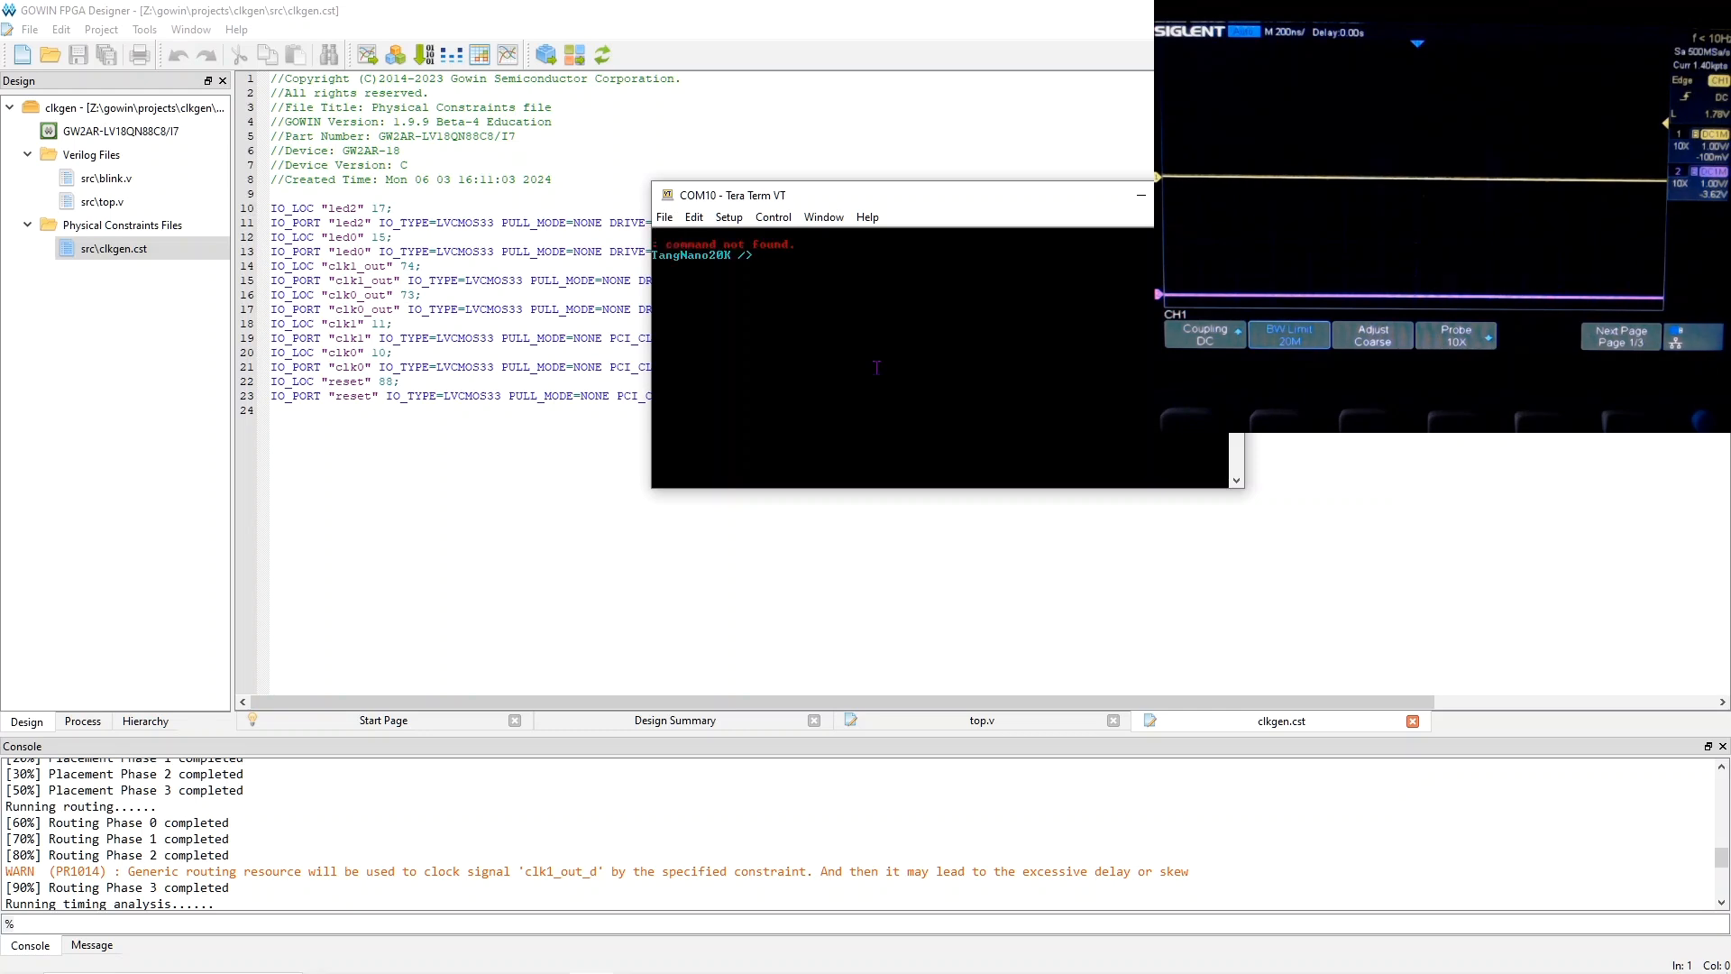
Query help, then use pll_clk to set PLL output 0 to 1M and save it
text(help)
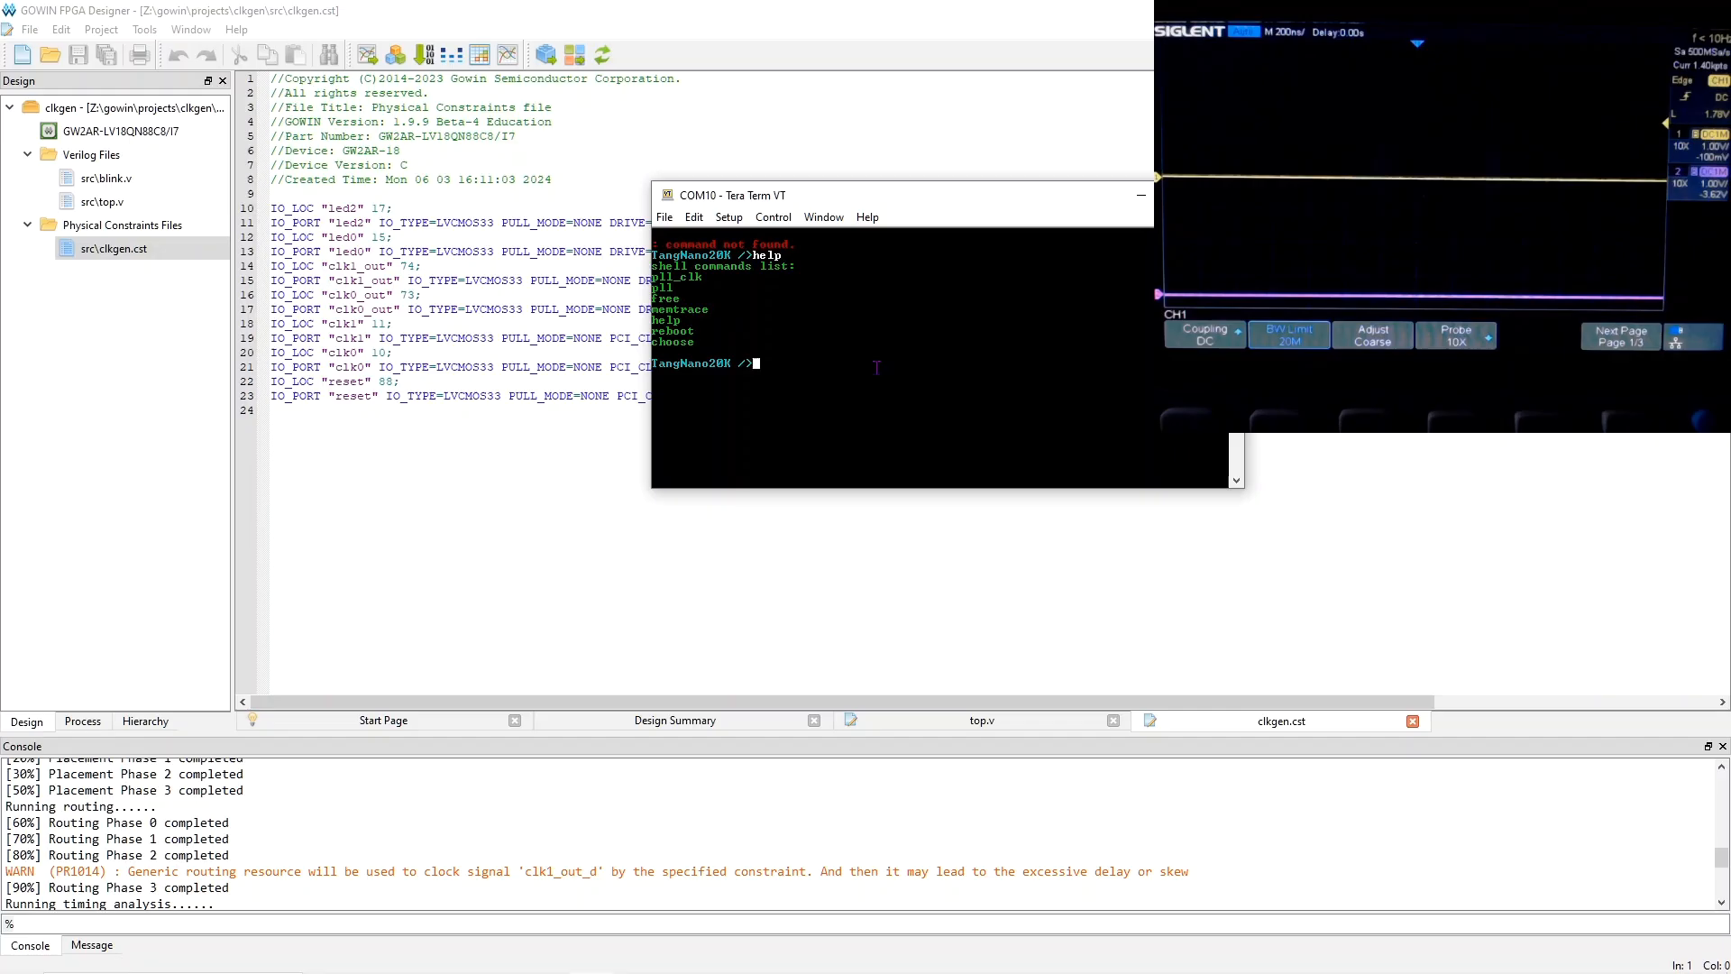
text(pll_clk)
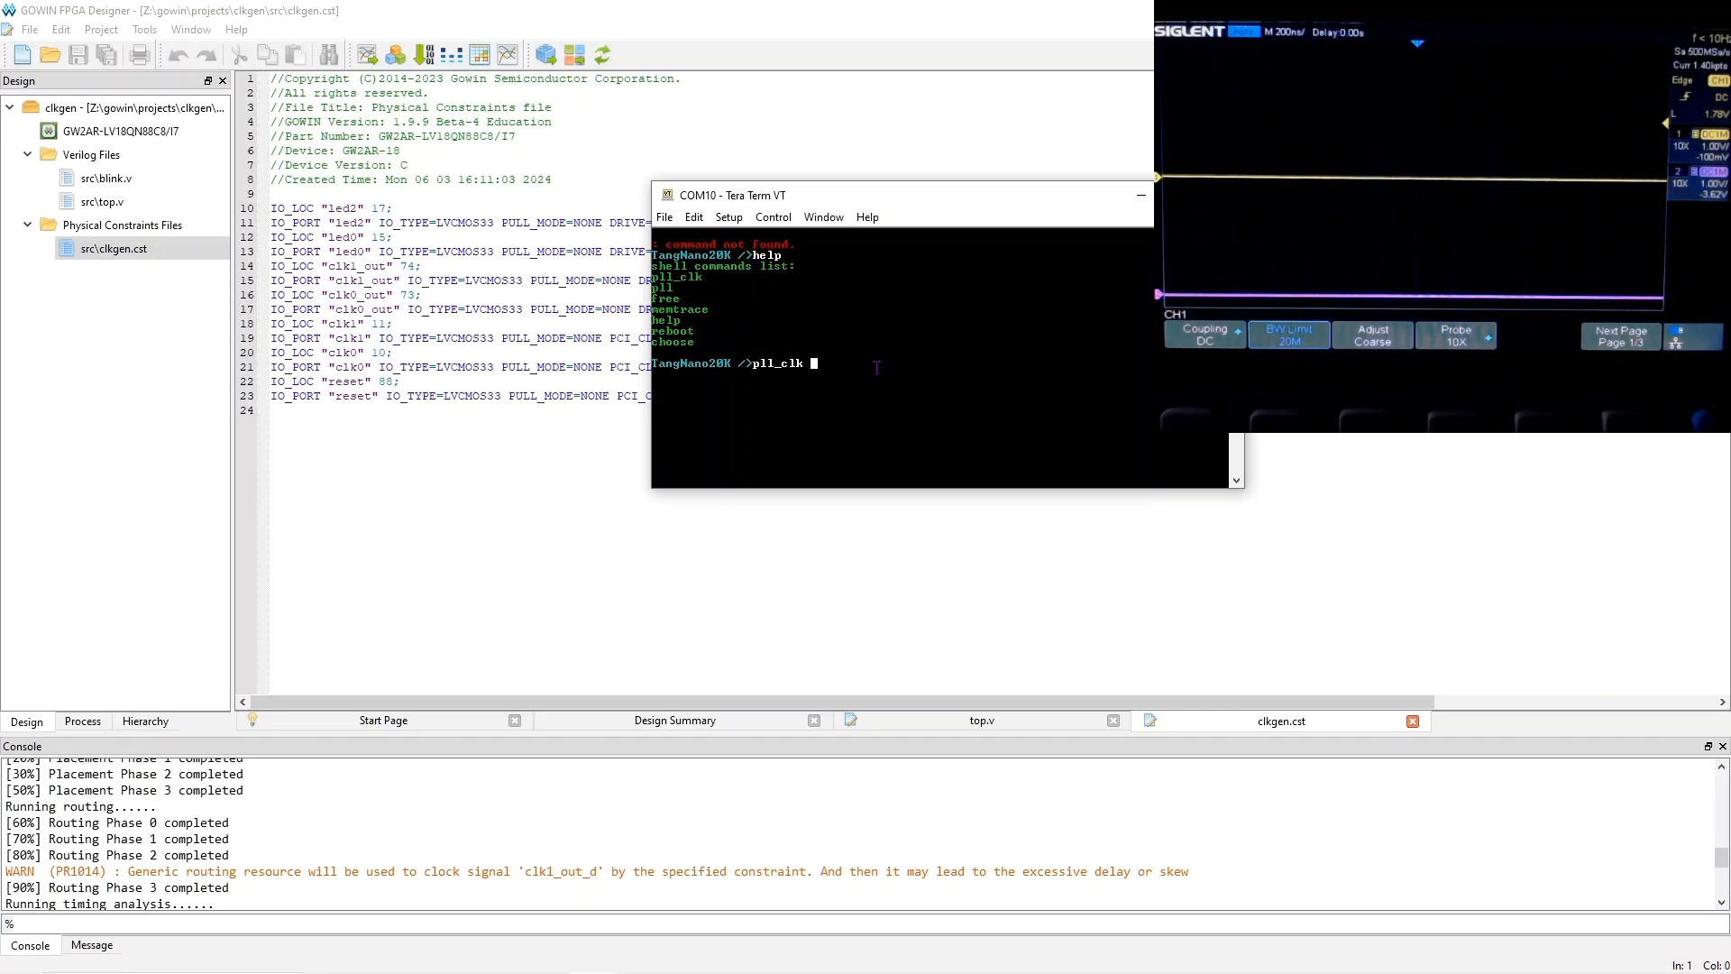
text(0)
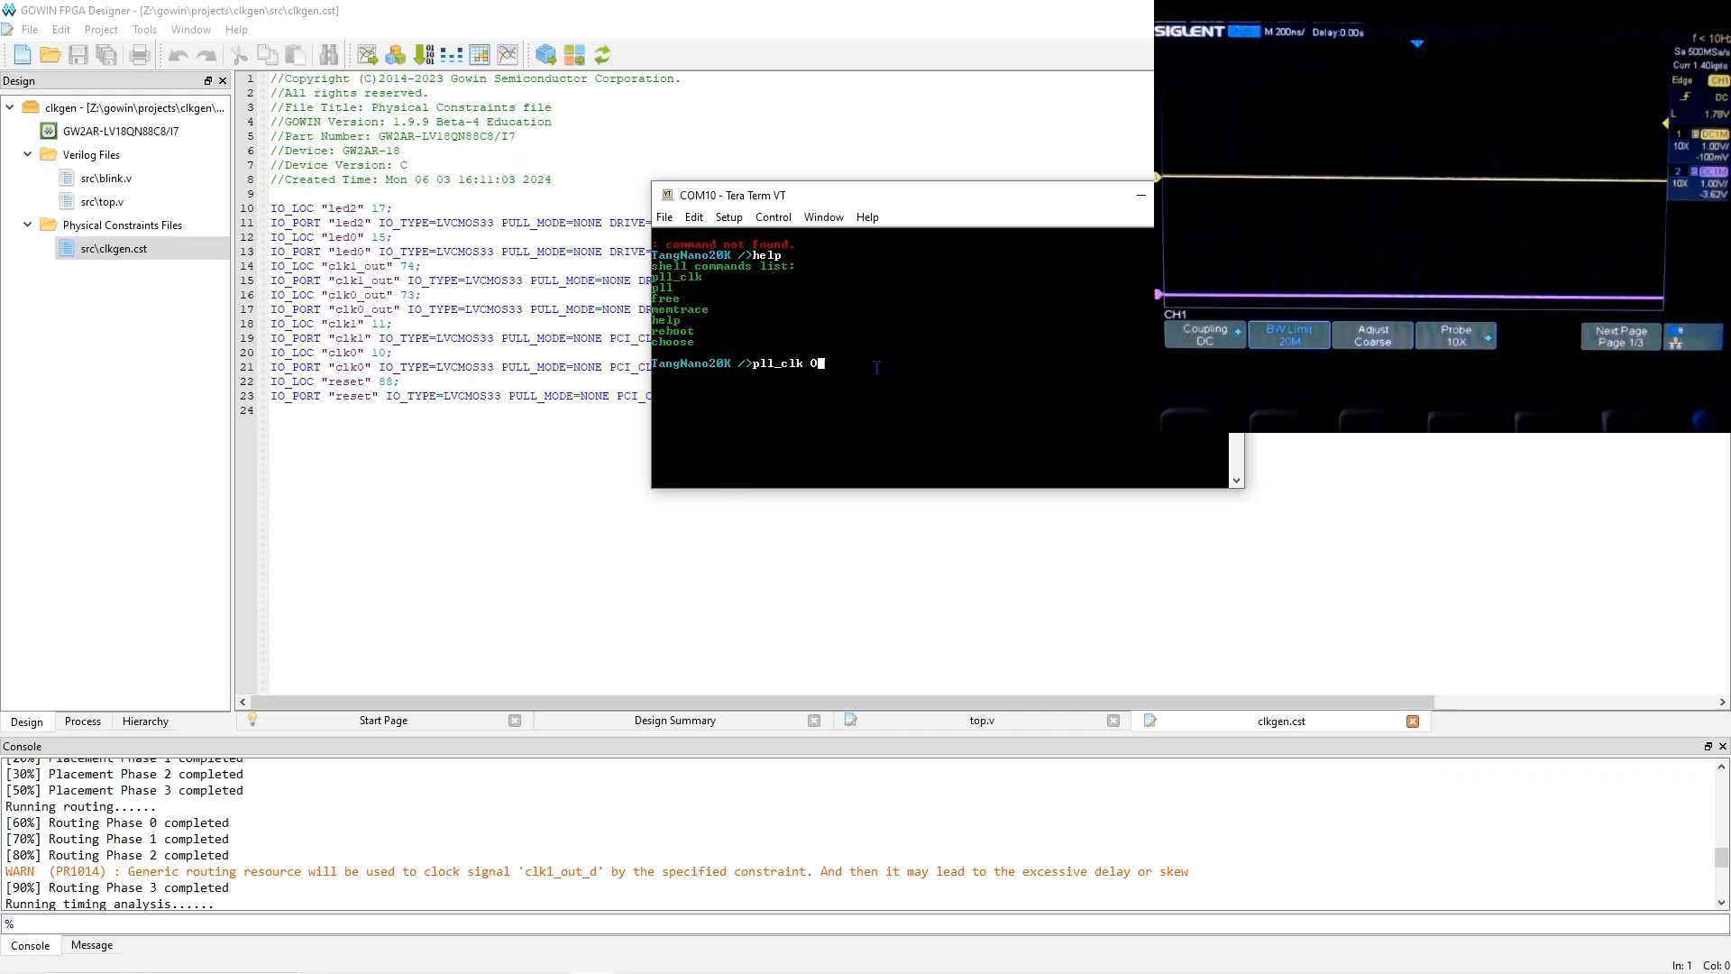
text(0=1M -s)
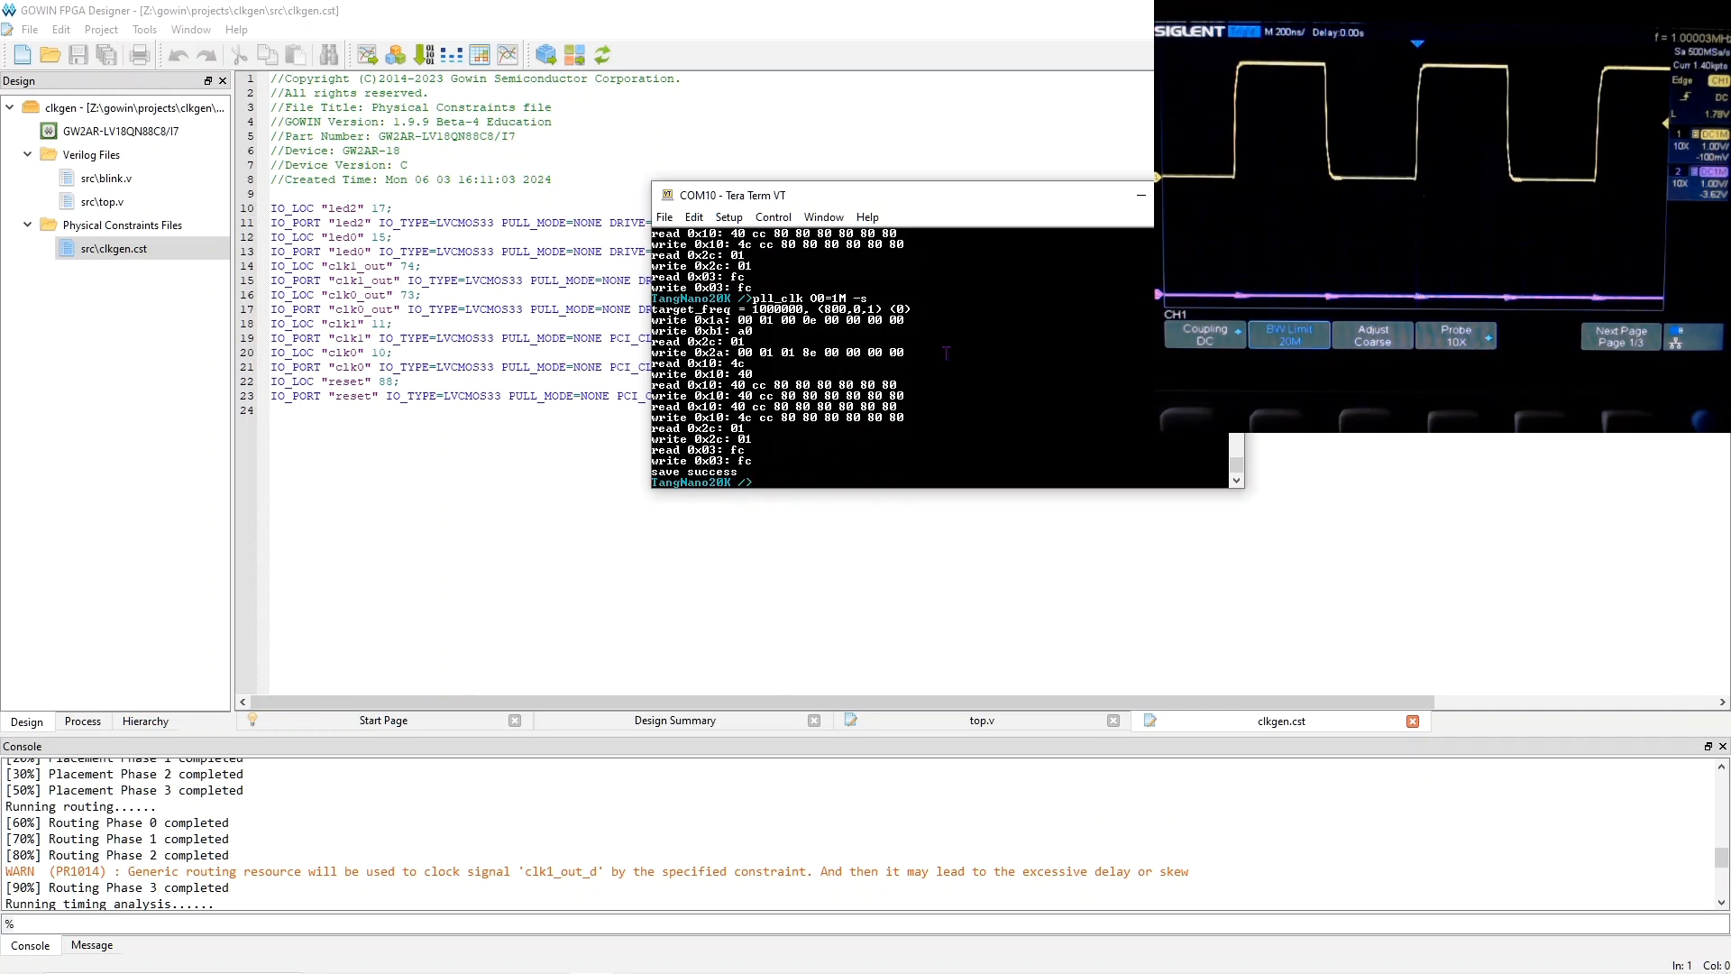
text(p)
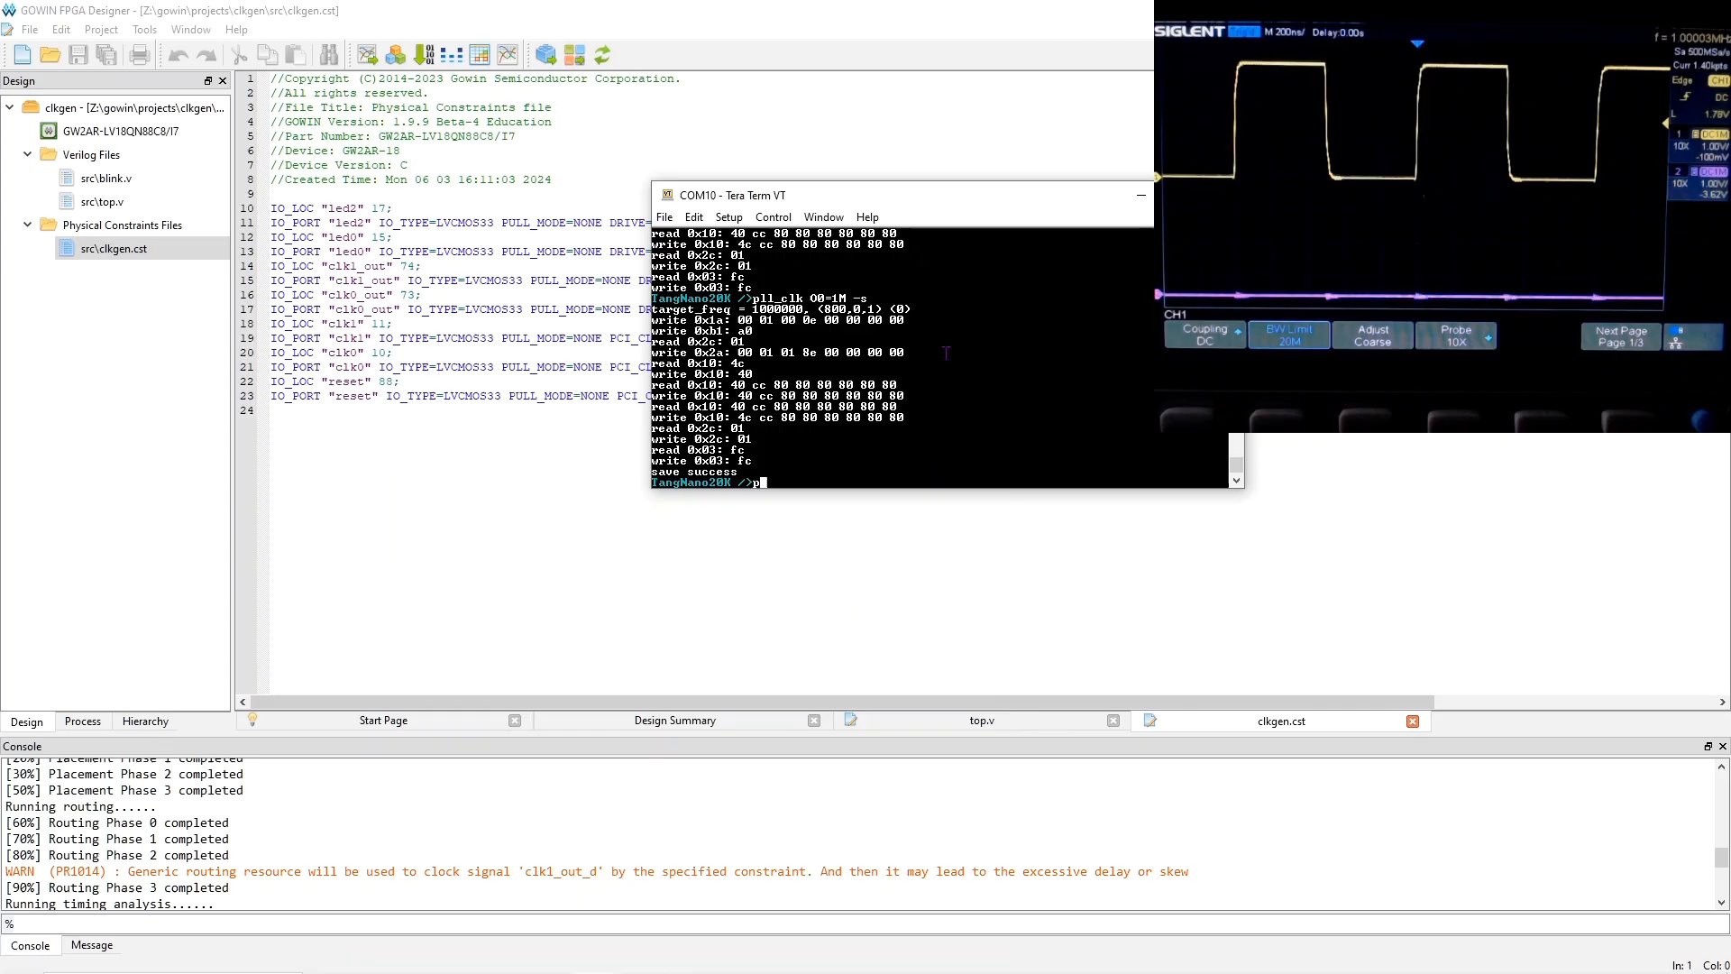
text(pll_clk 0)
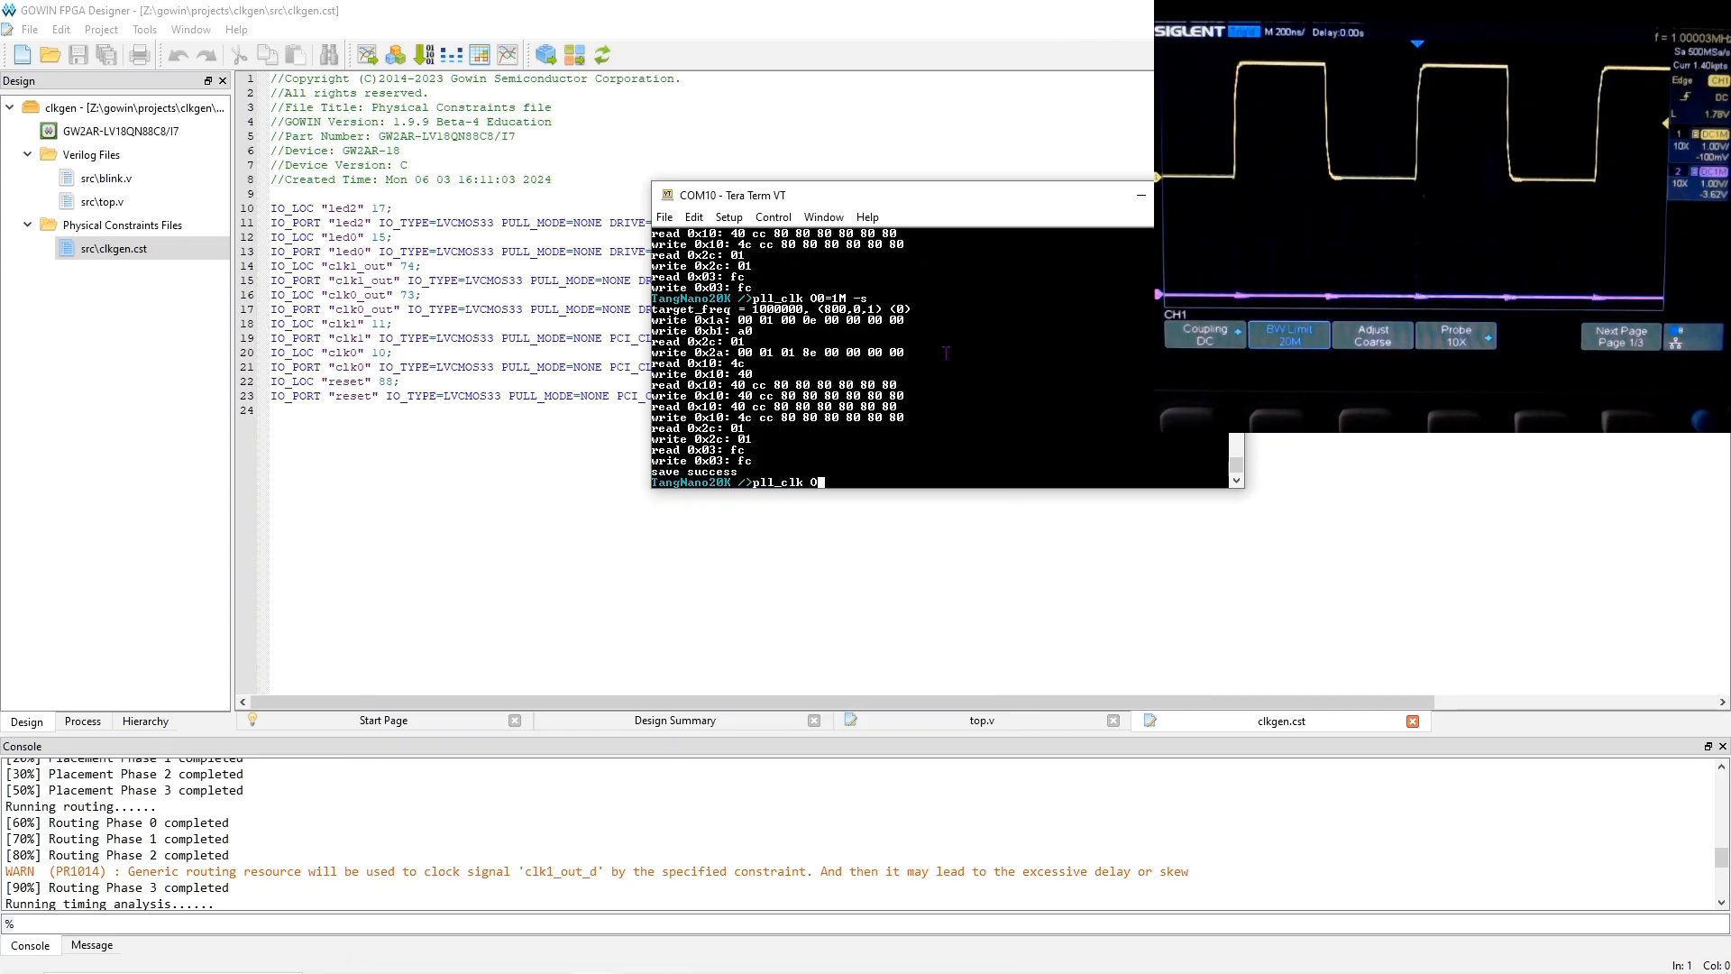
text(1=)
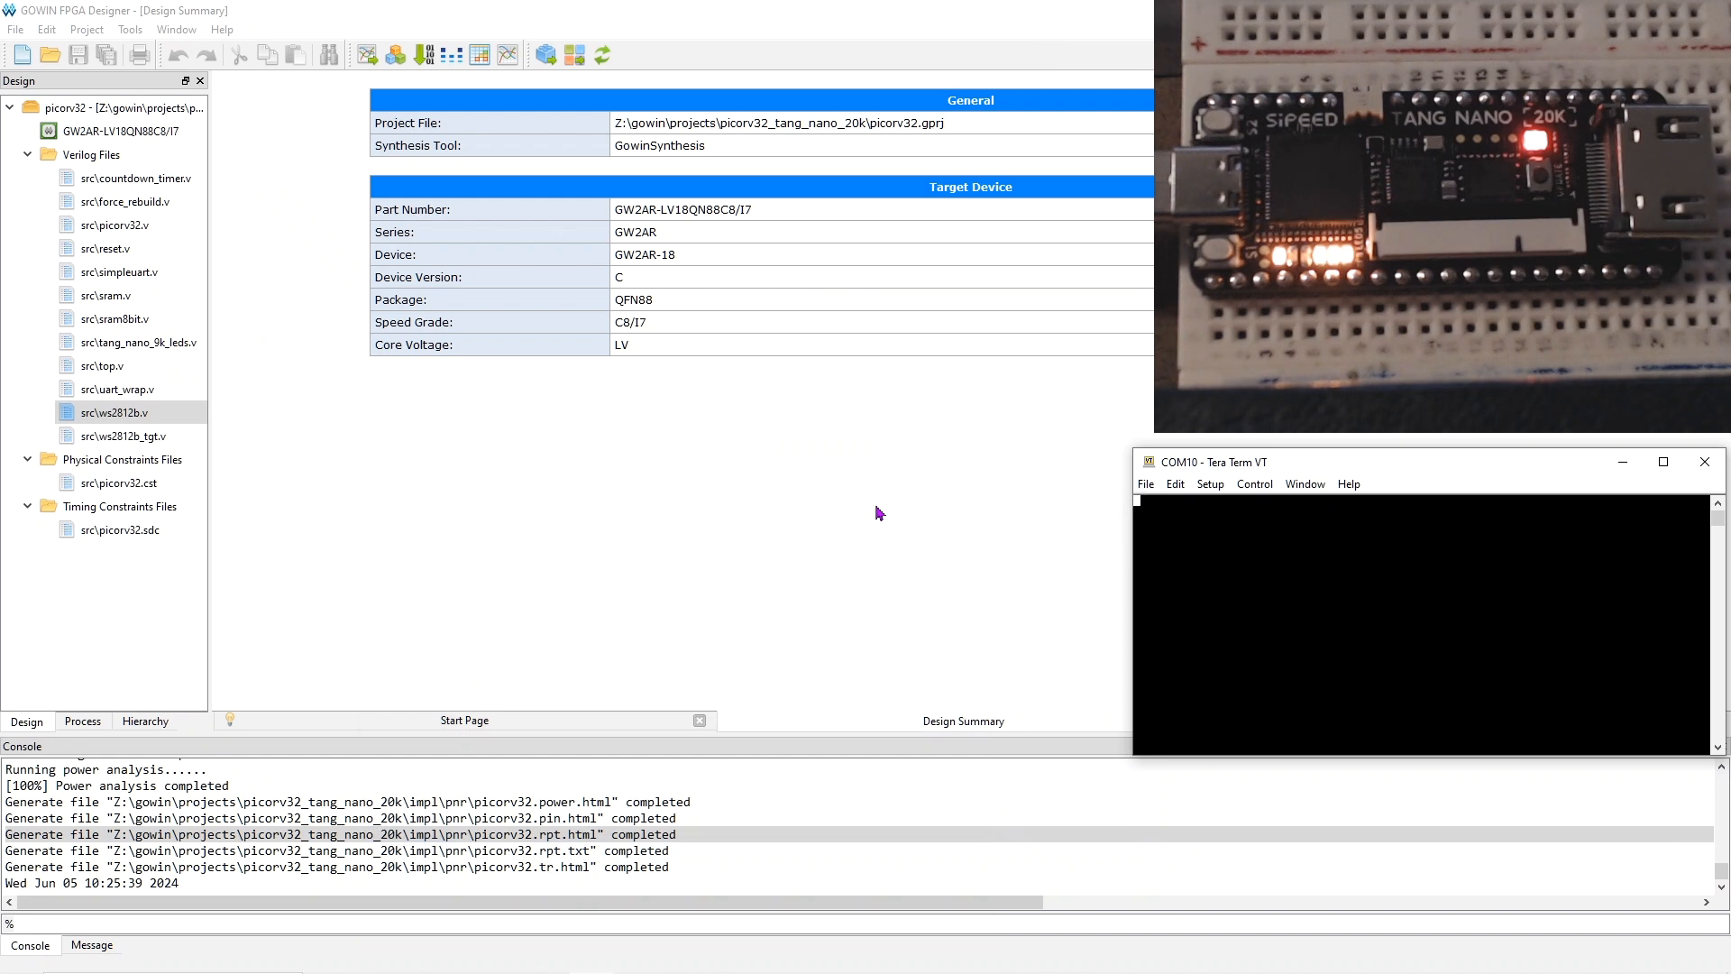
mouse_move(501, 393)
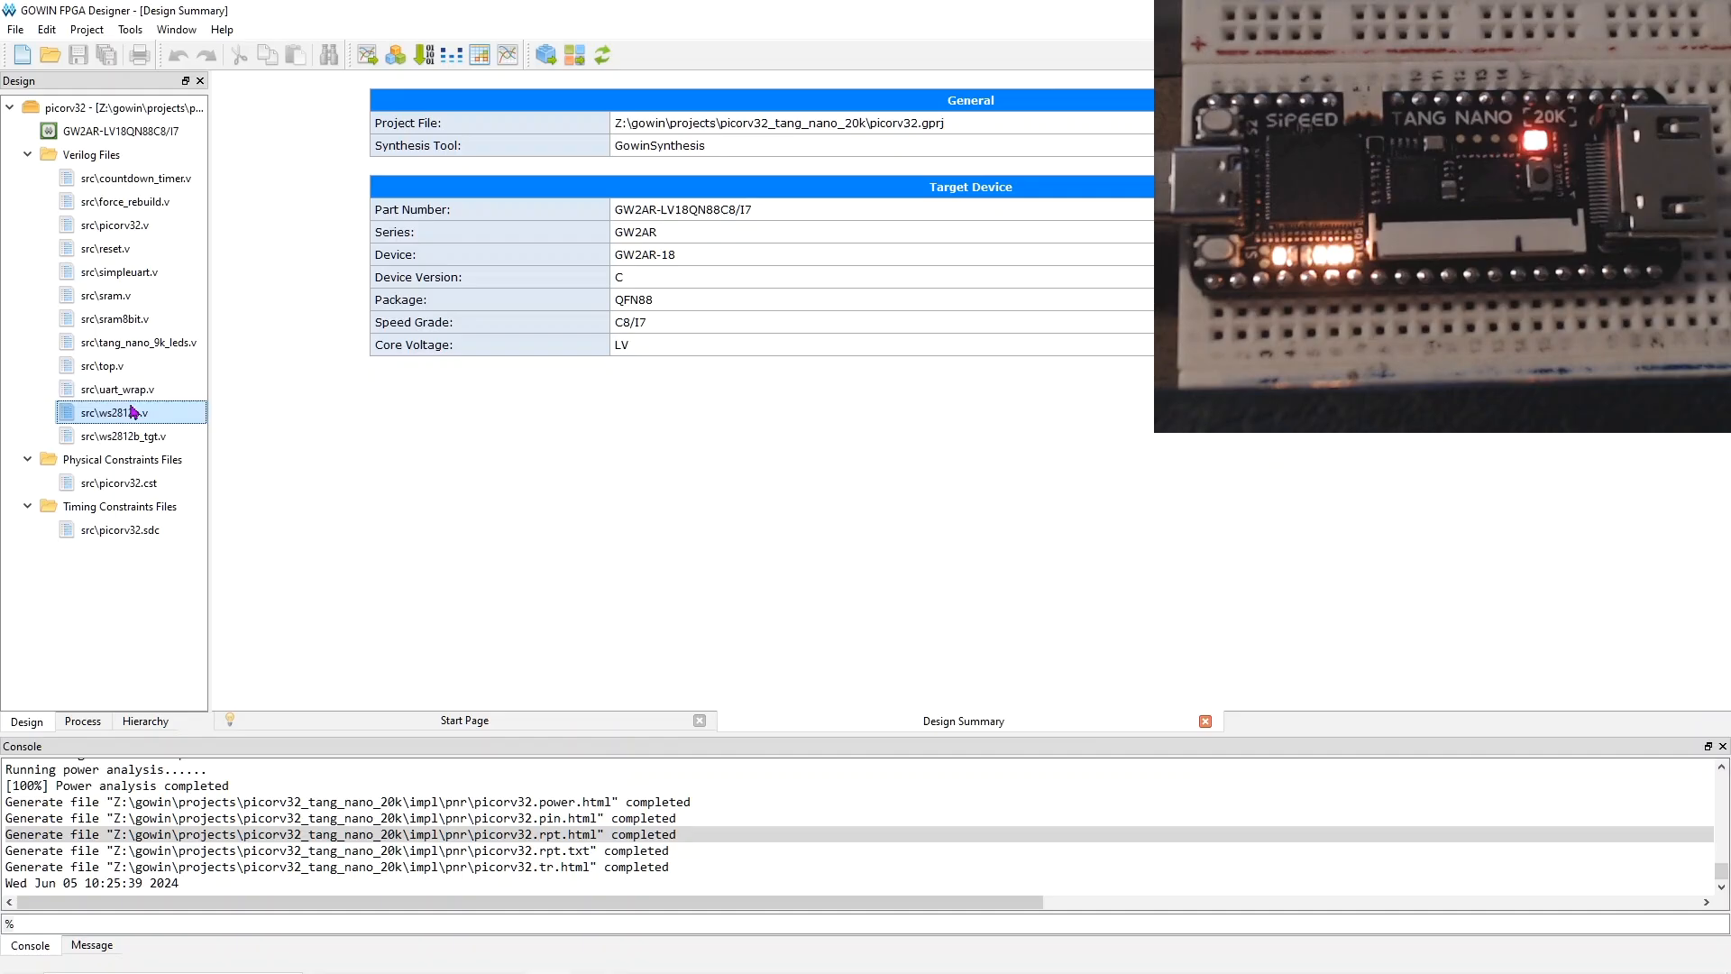
Open the src\ws2812b.v Verilog source of the picorv32 project
double_click(99, 411)
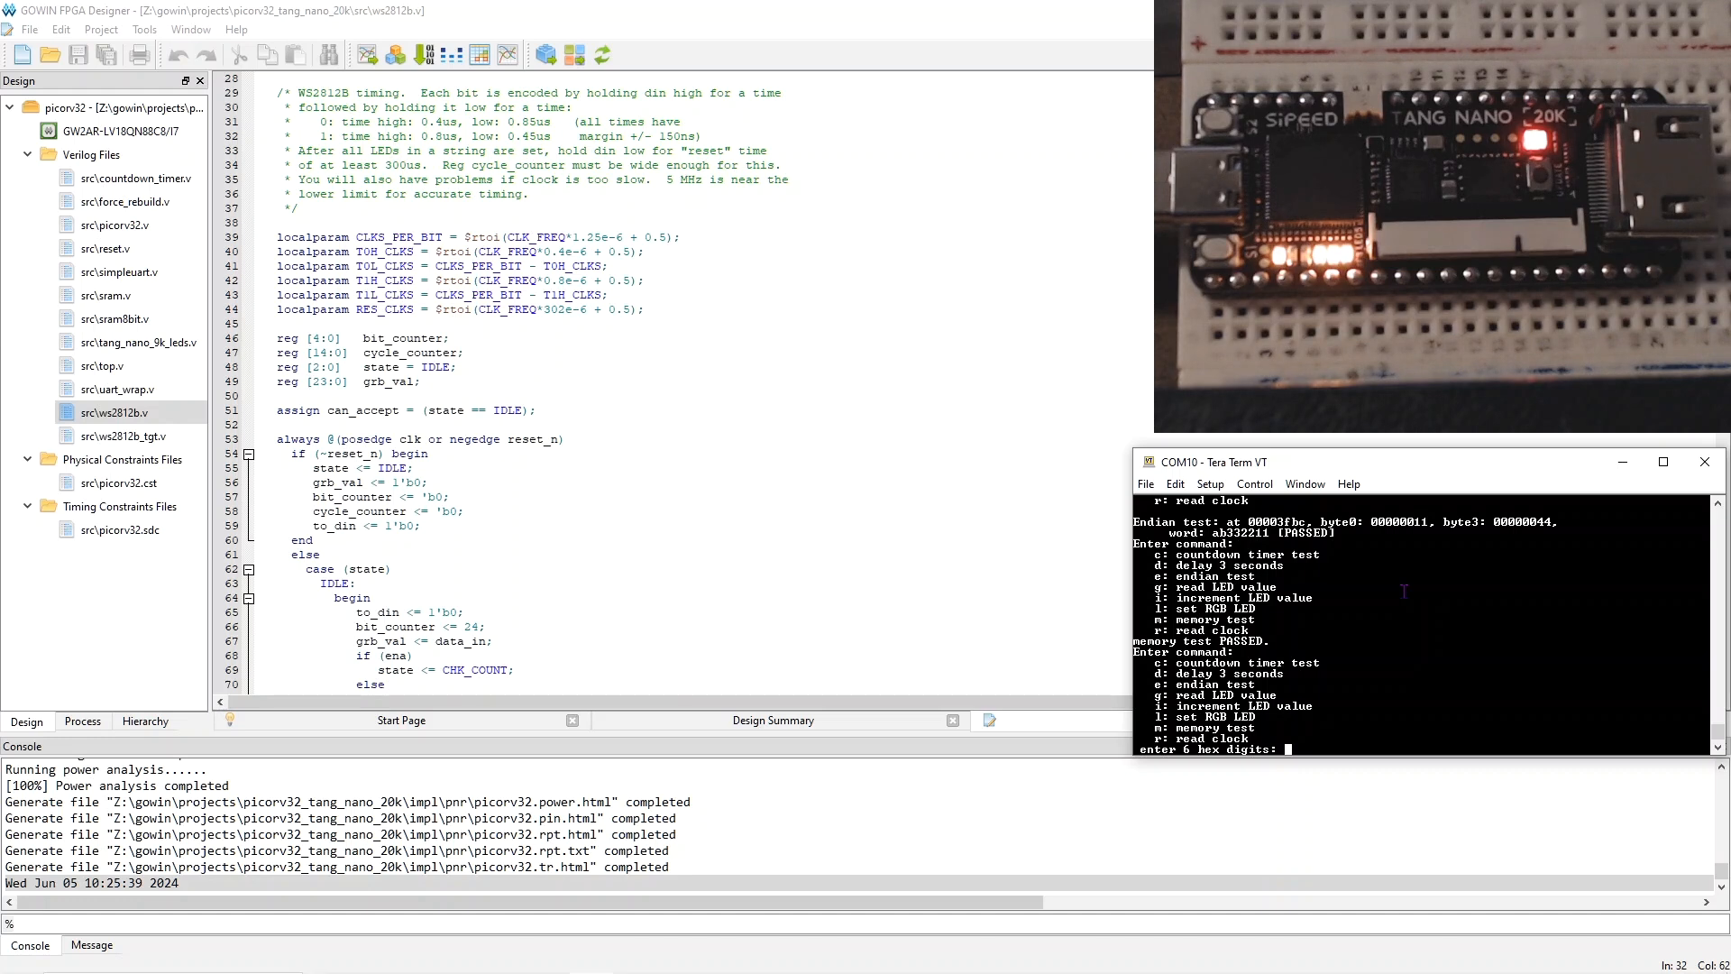
Send RGB LED hex colour values 303030, 30 and 000 to the board in Tera Term
text(303030)
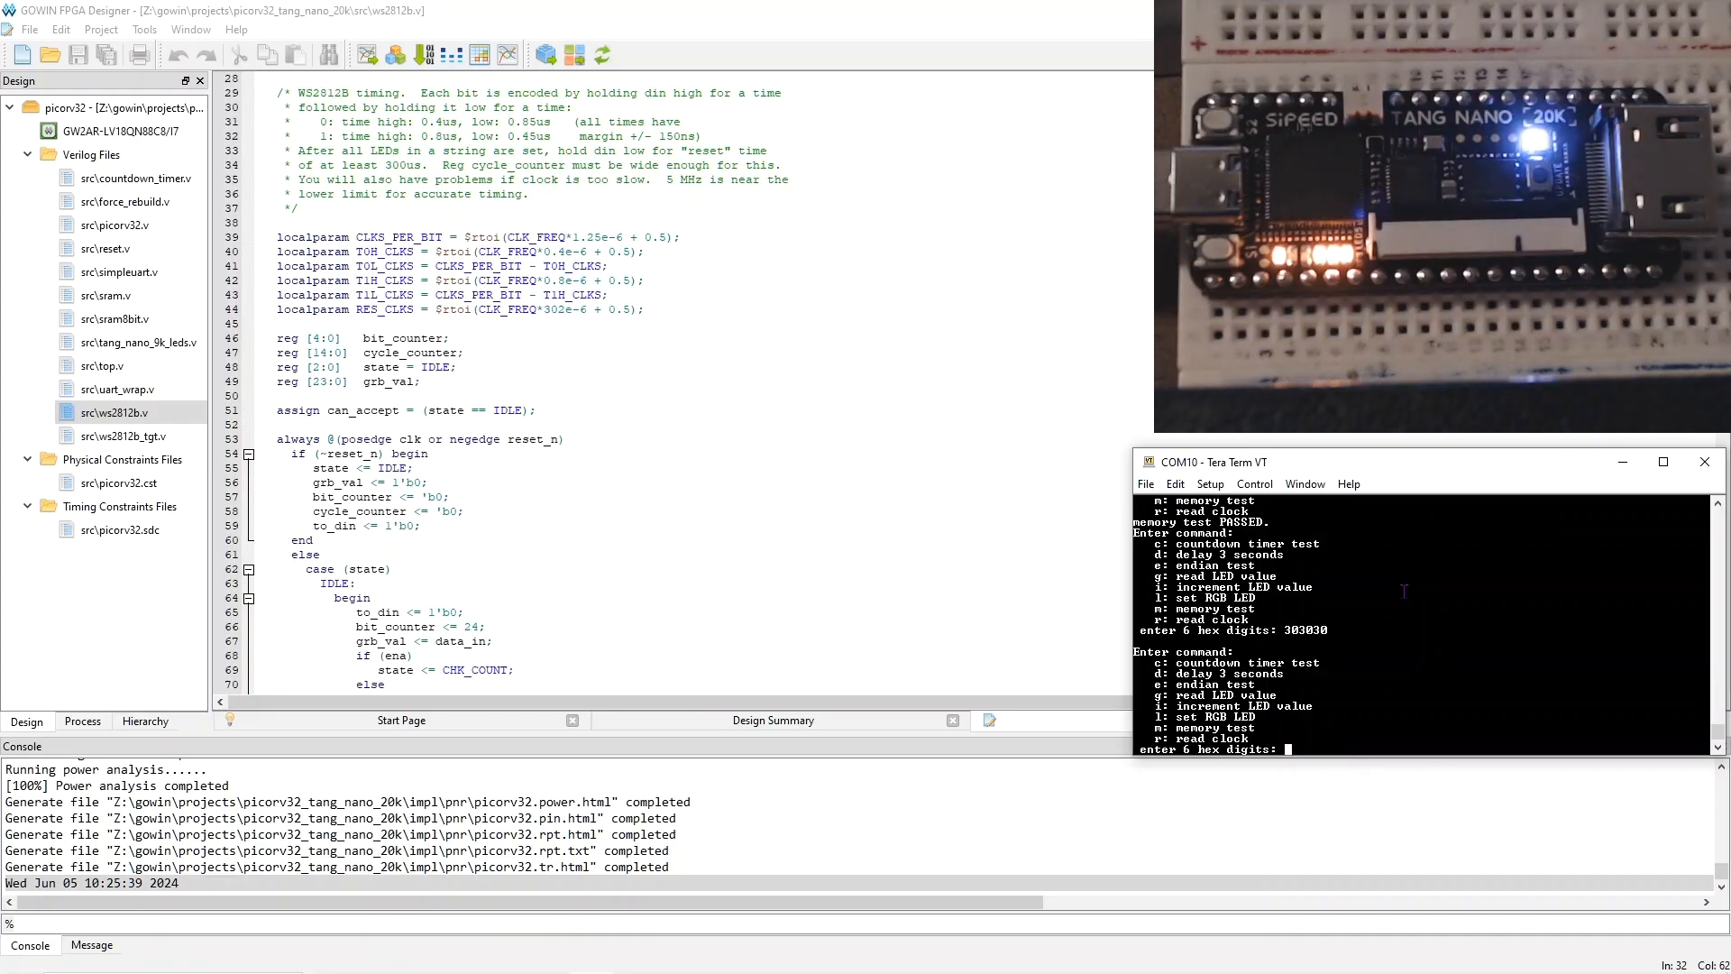
text(30)
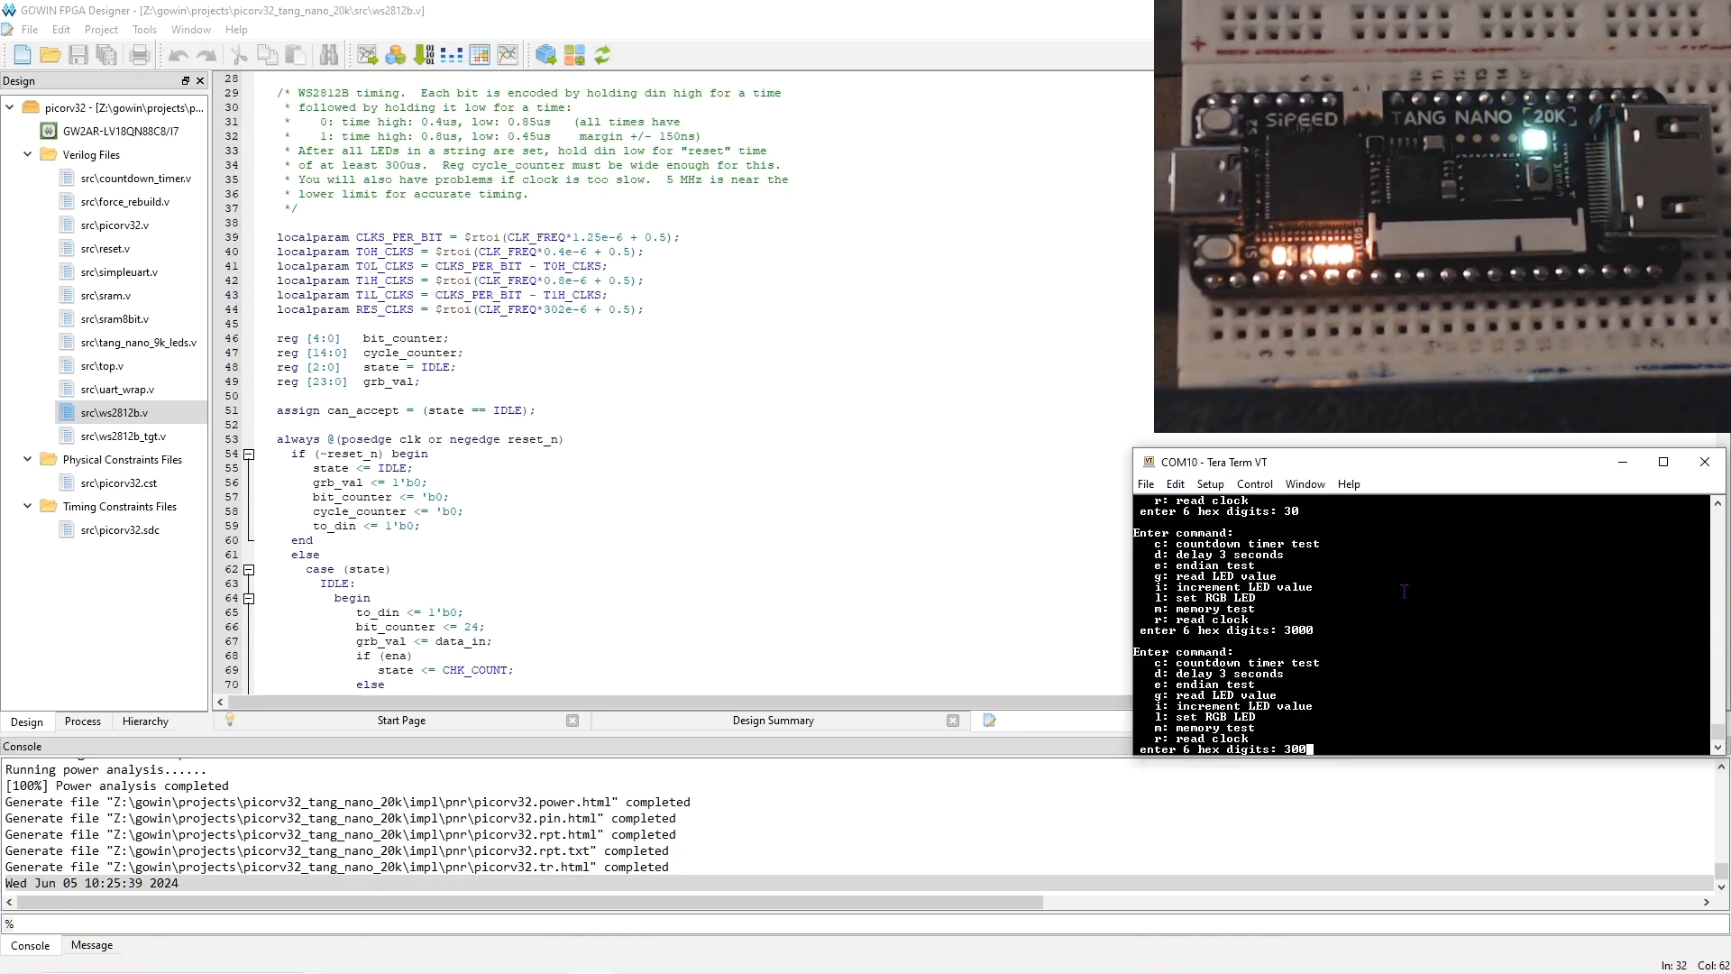
text(000)
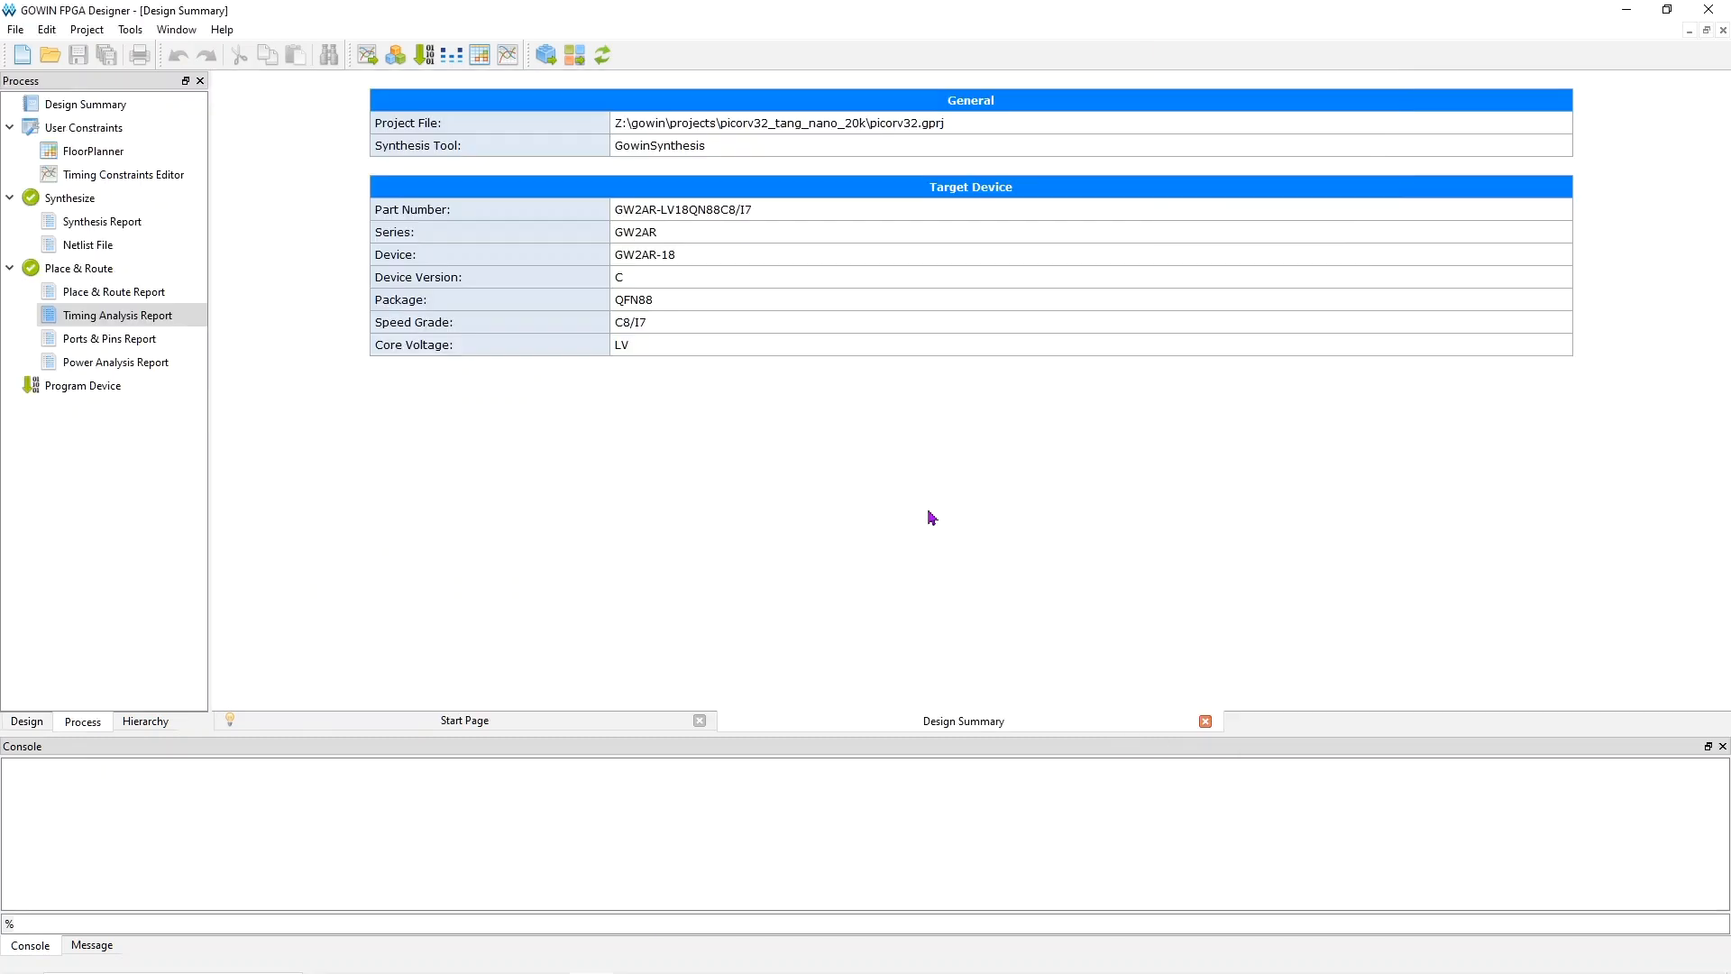
mouse_move(640, 499)
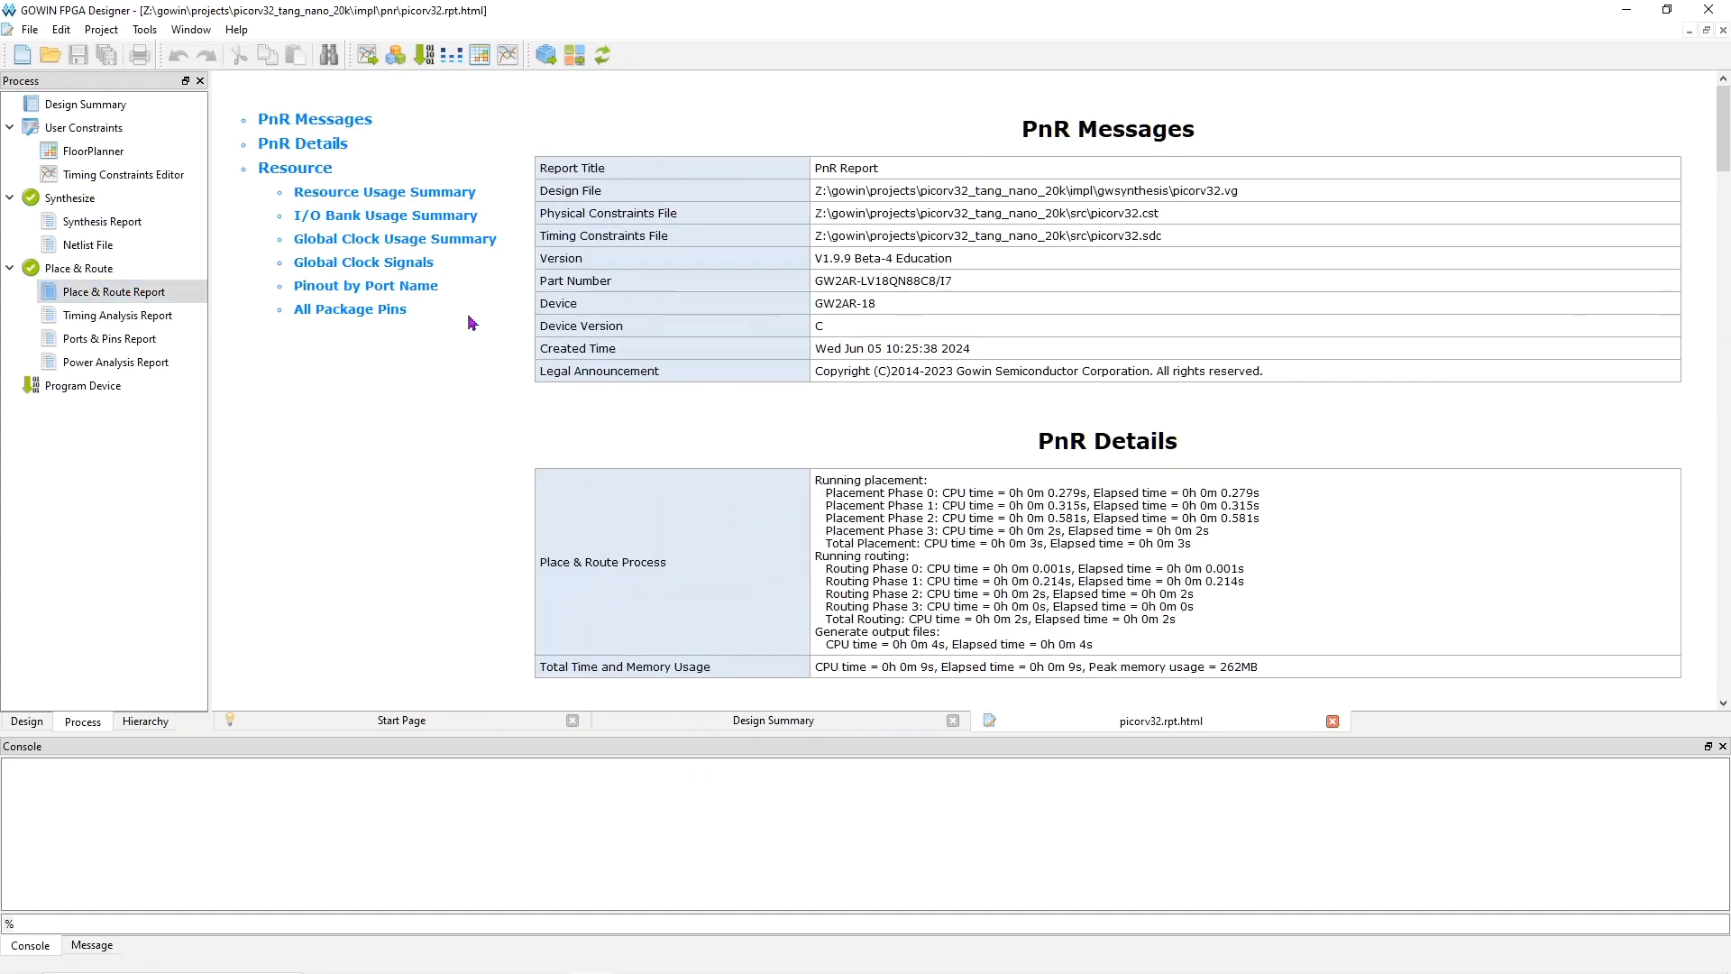
Jump to the Resource Usage Summary showing 12% logic utilization and scroll through it
click(384, 191)
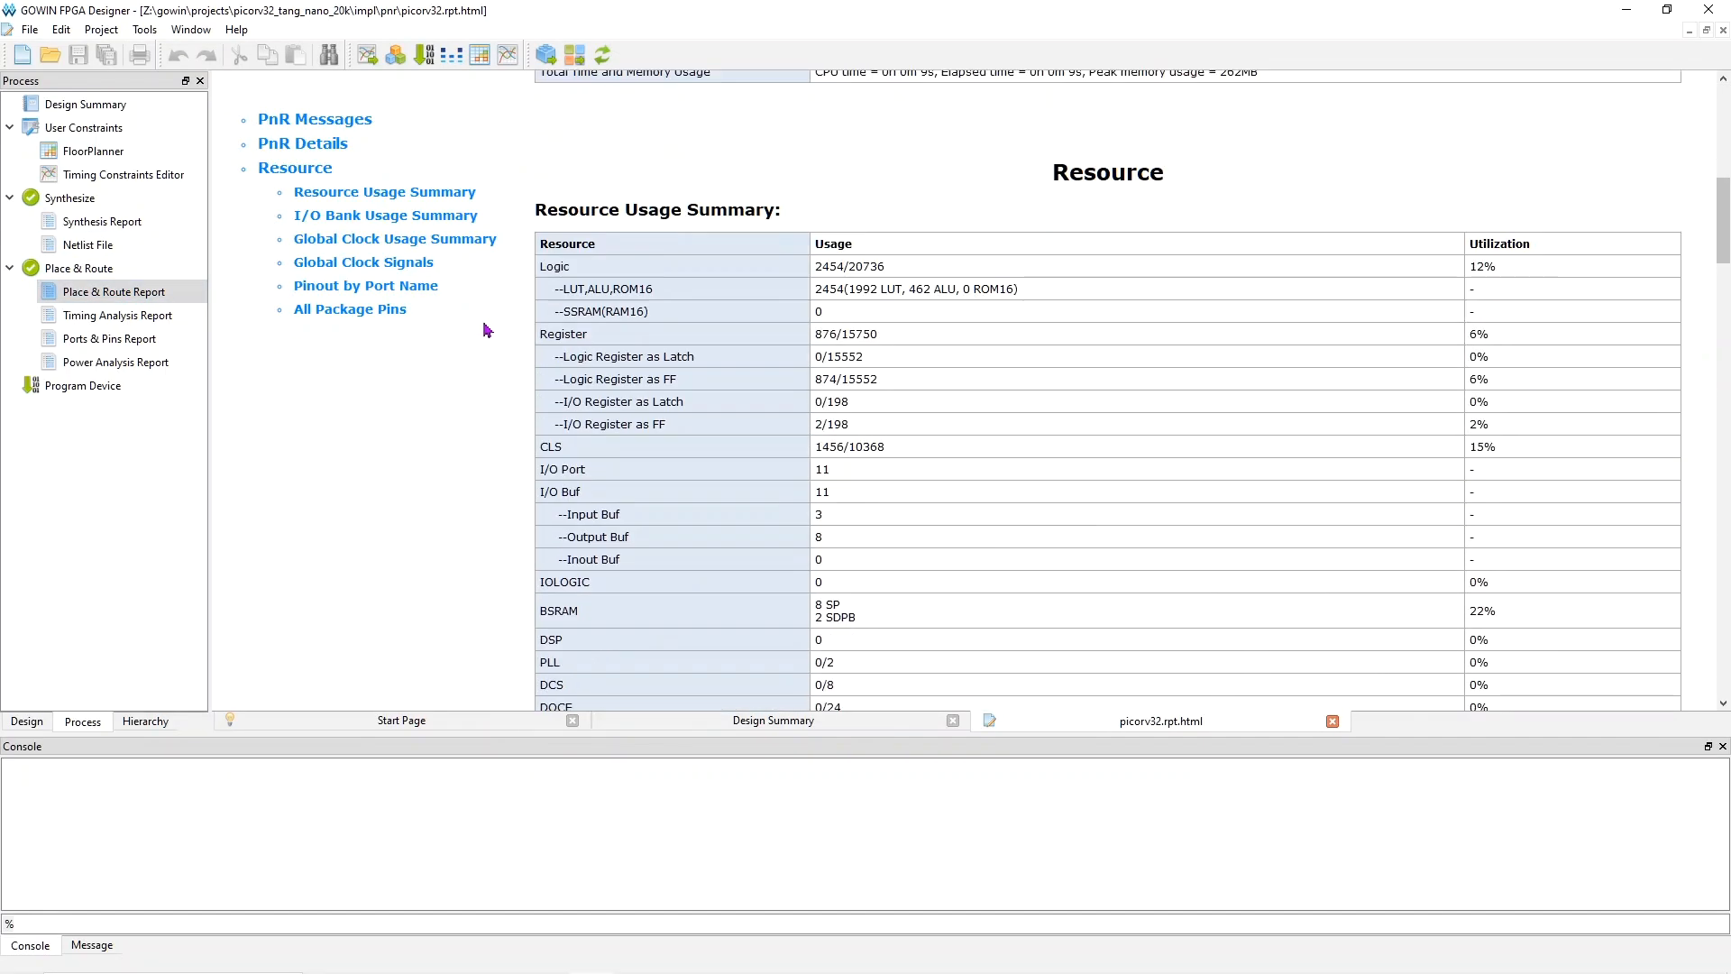
scroll(down, 3)
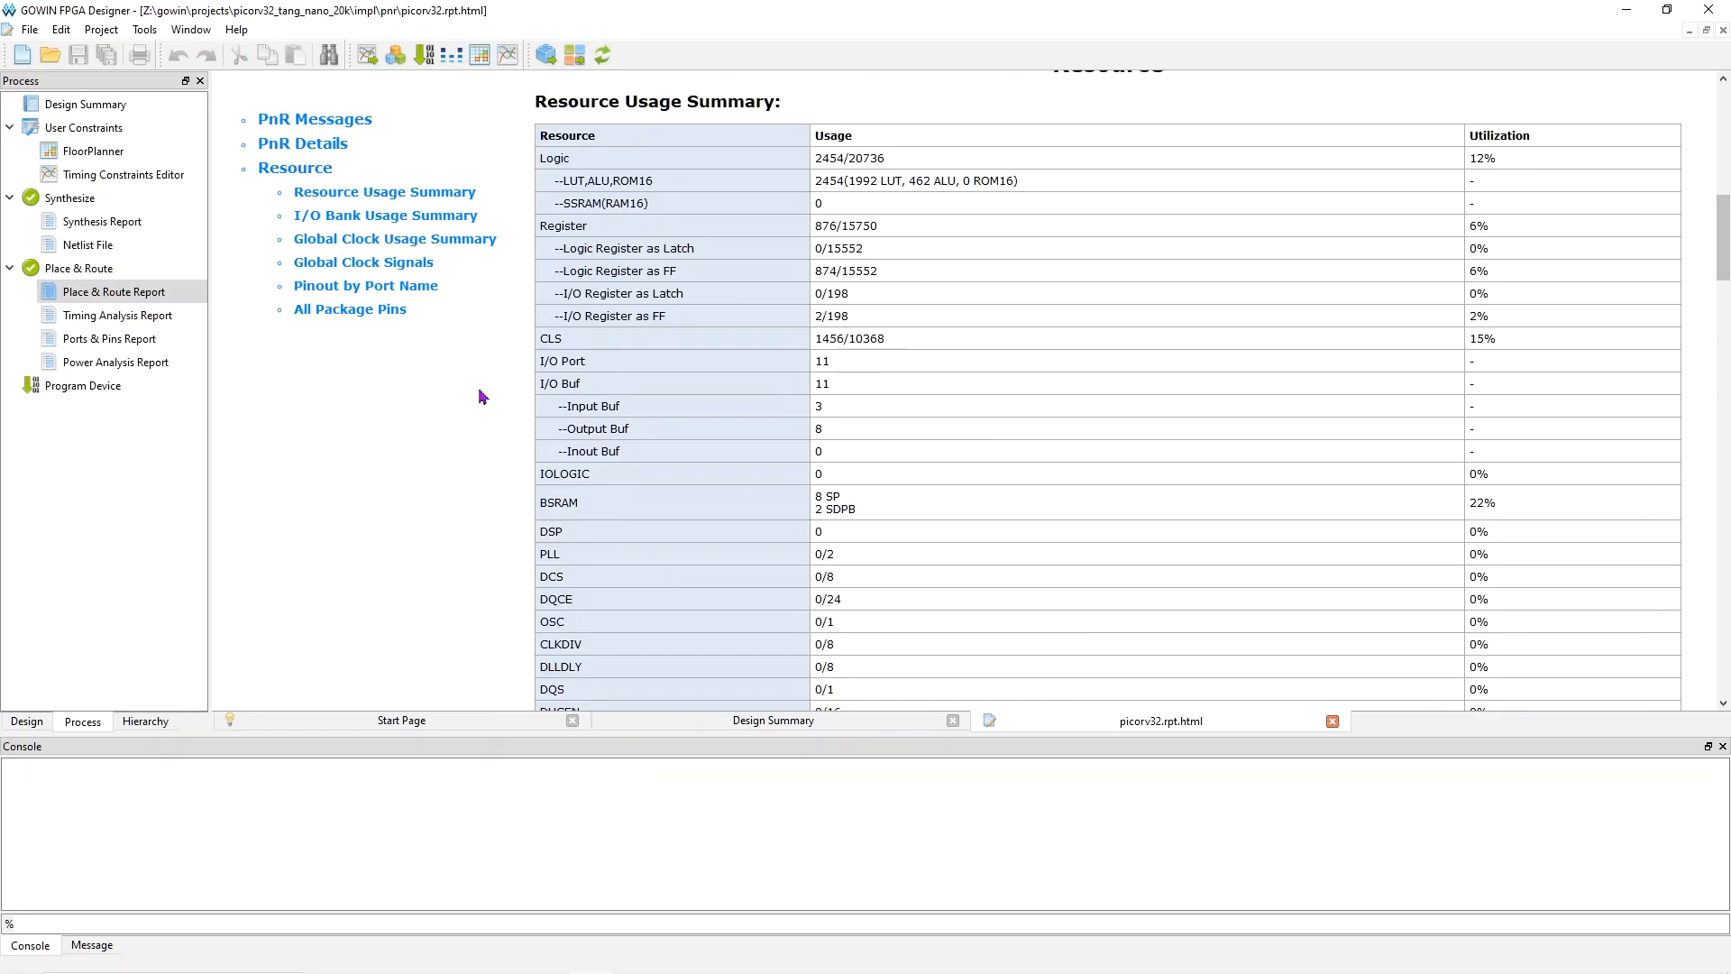
mouse_move(462, 414)
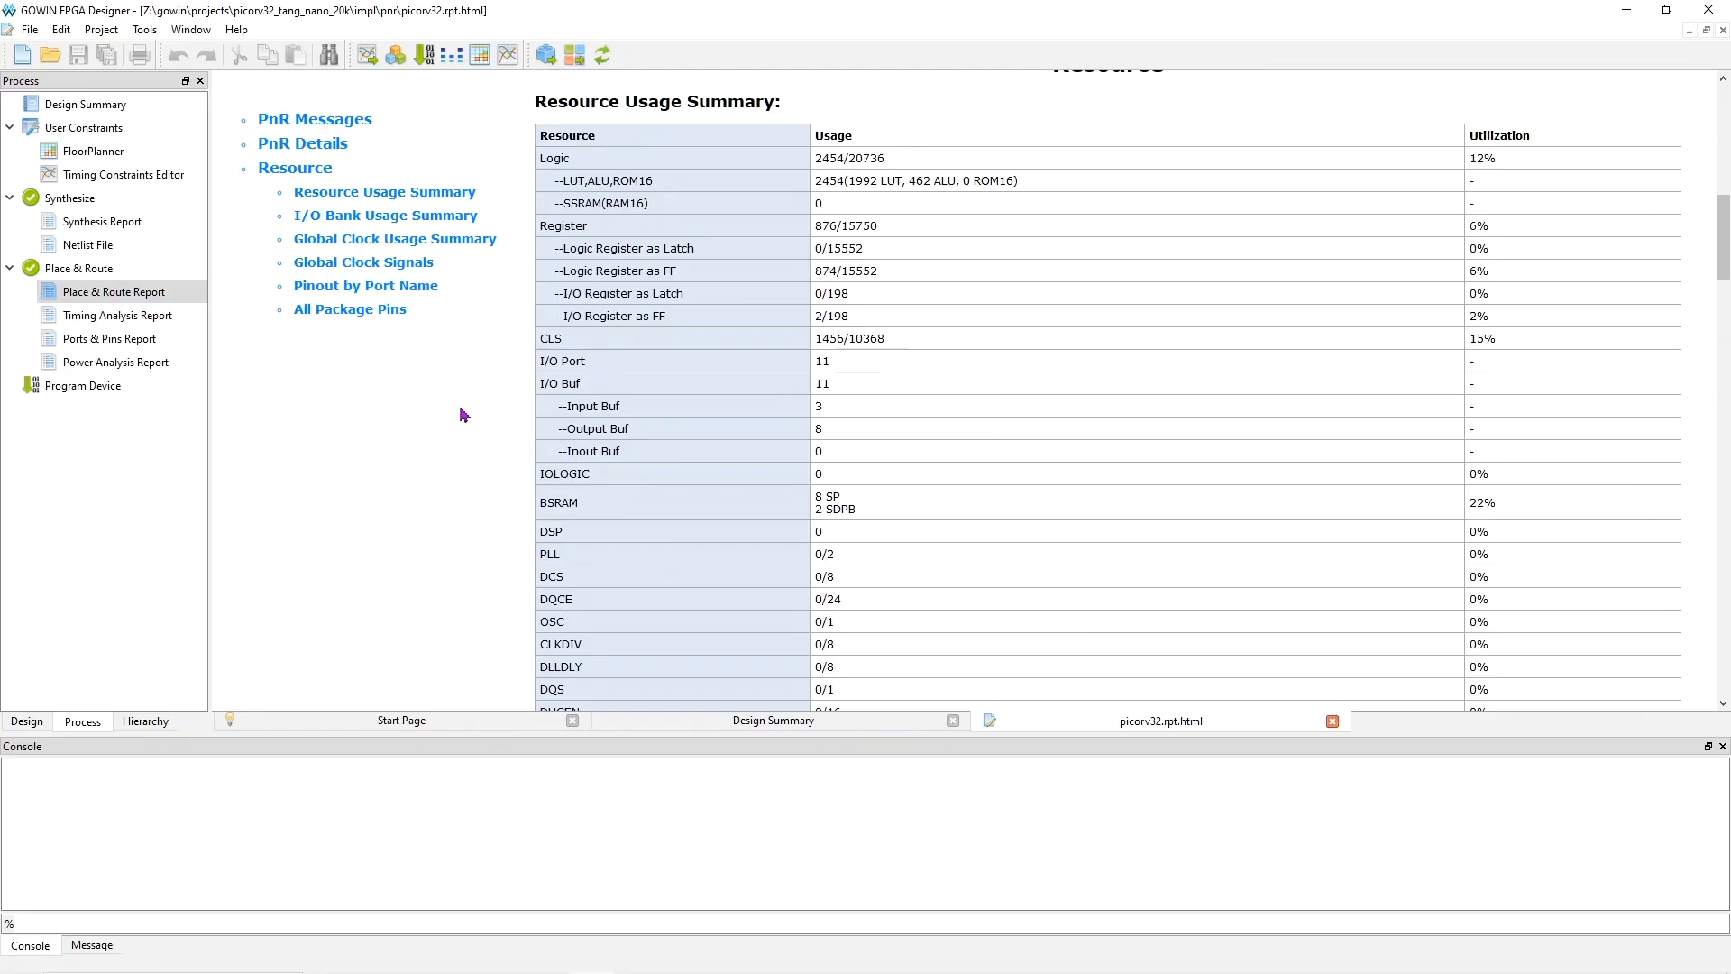
mouse_move(1489, 155)
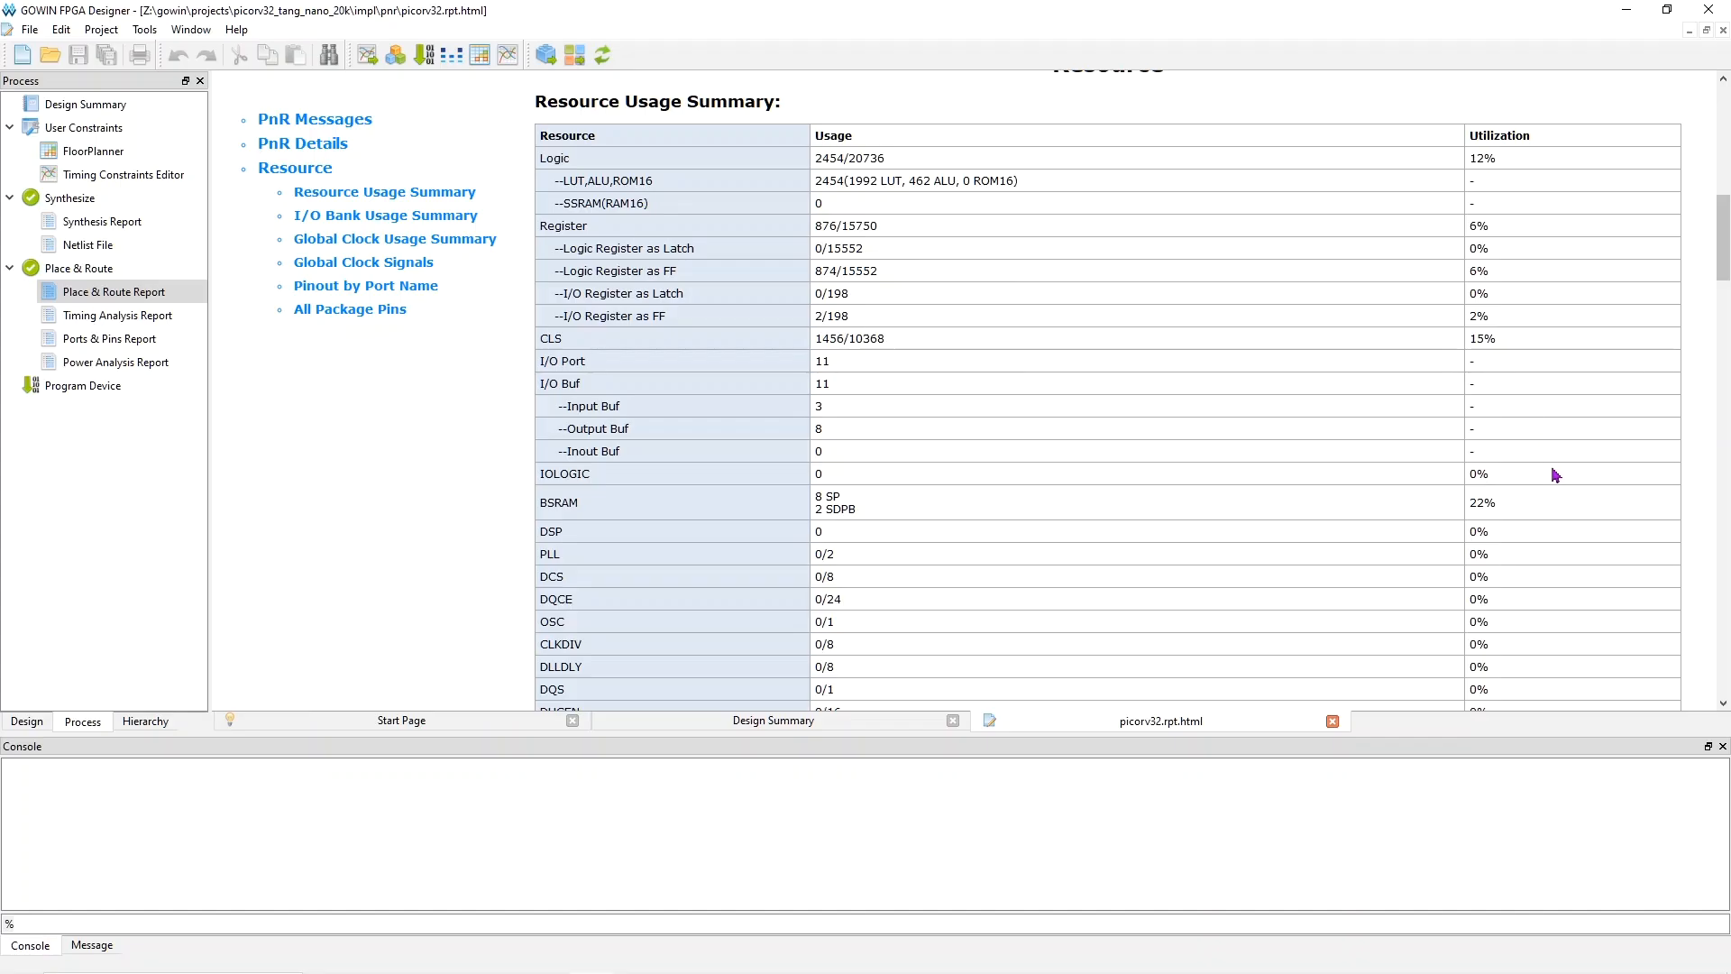
mouse_move(1572, 471)
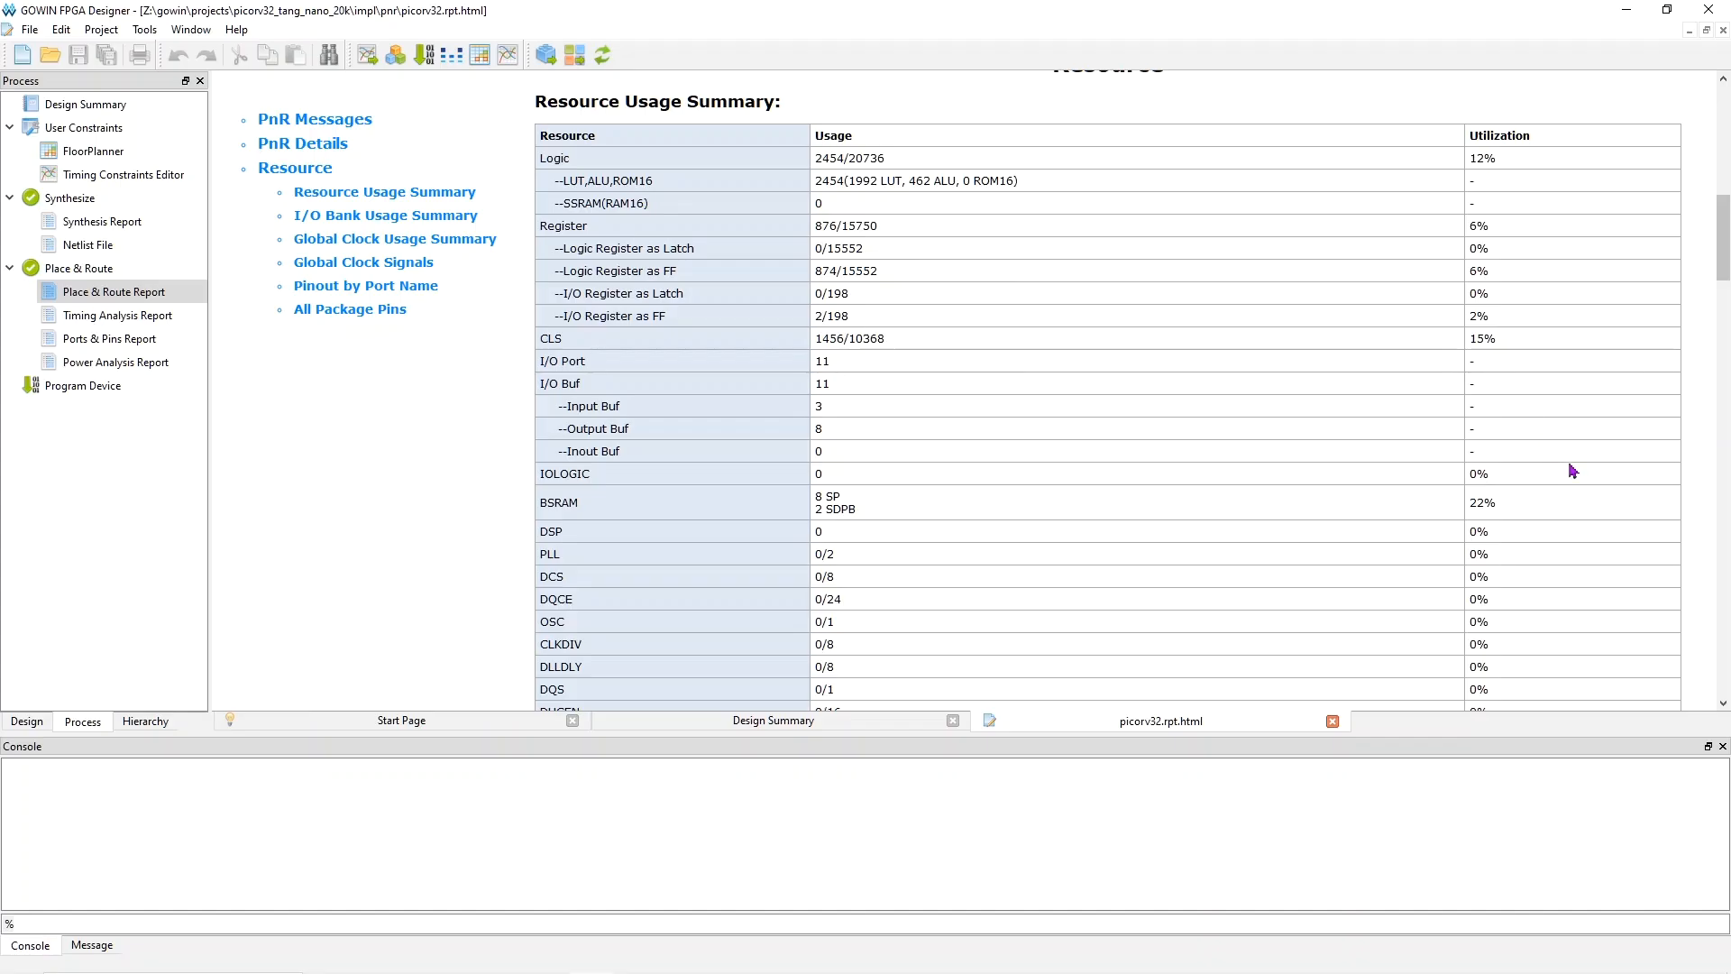
mouse_move(663, 485)
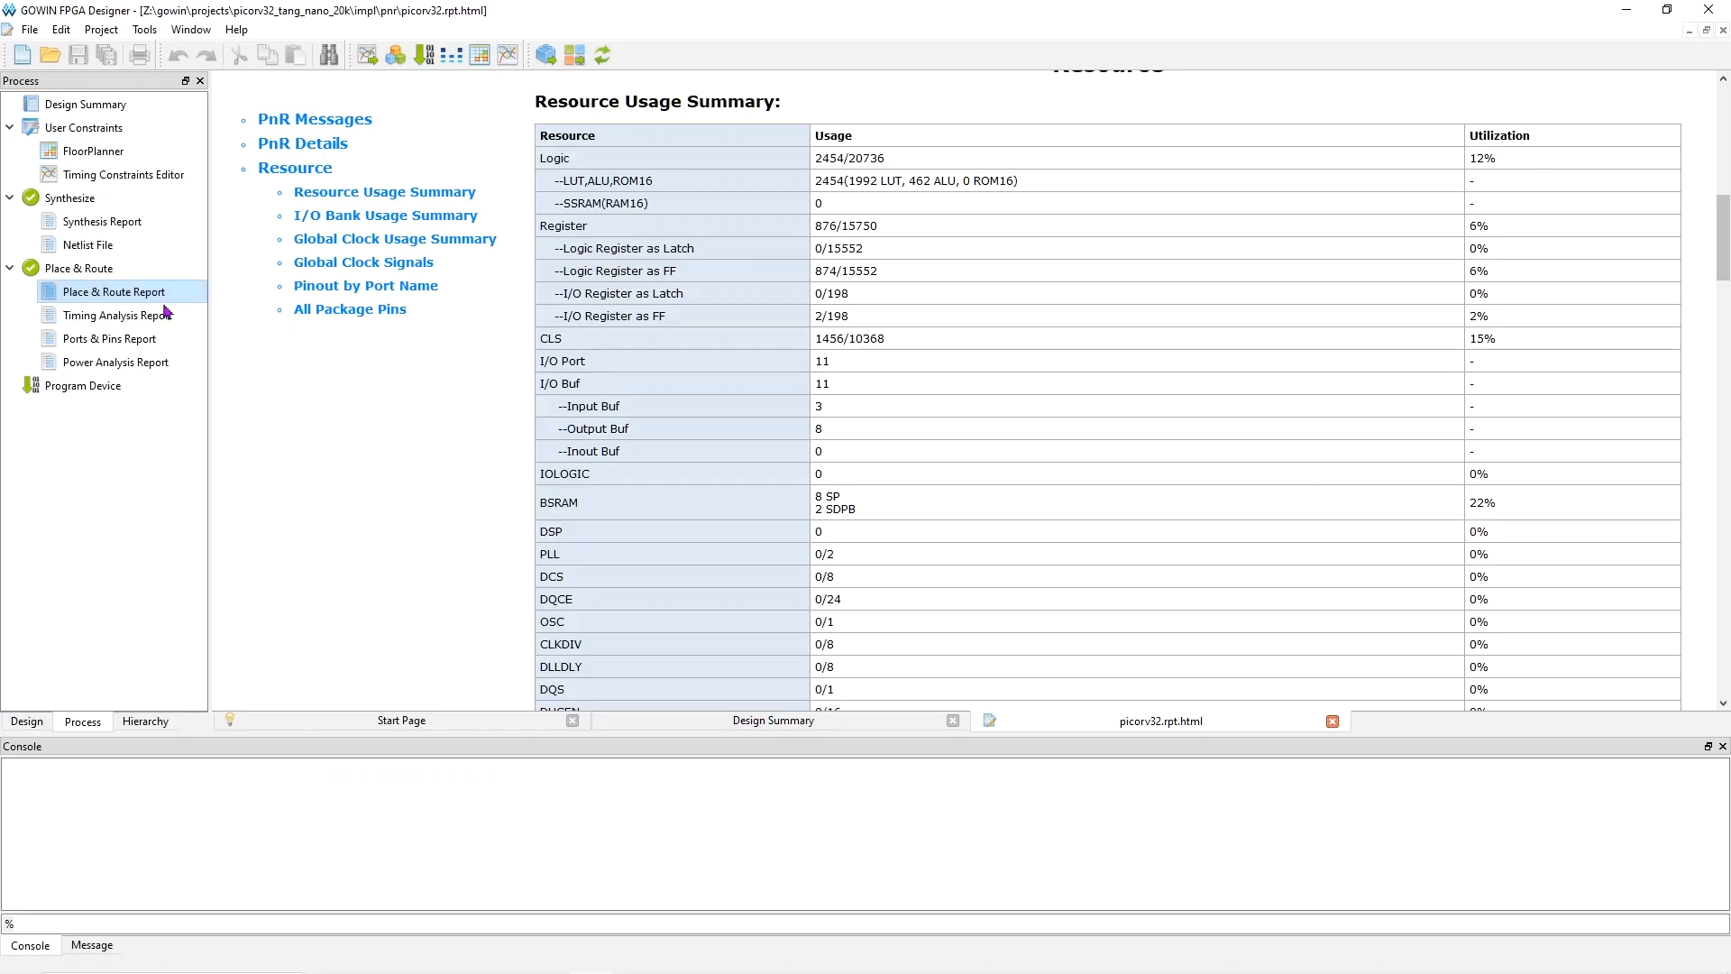
Review the Timing Analysis Report: Clock Summary, 75.856 MHz max frequency vs 20 MHz, zero negative slack
click(119, 314)
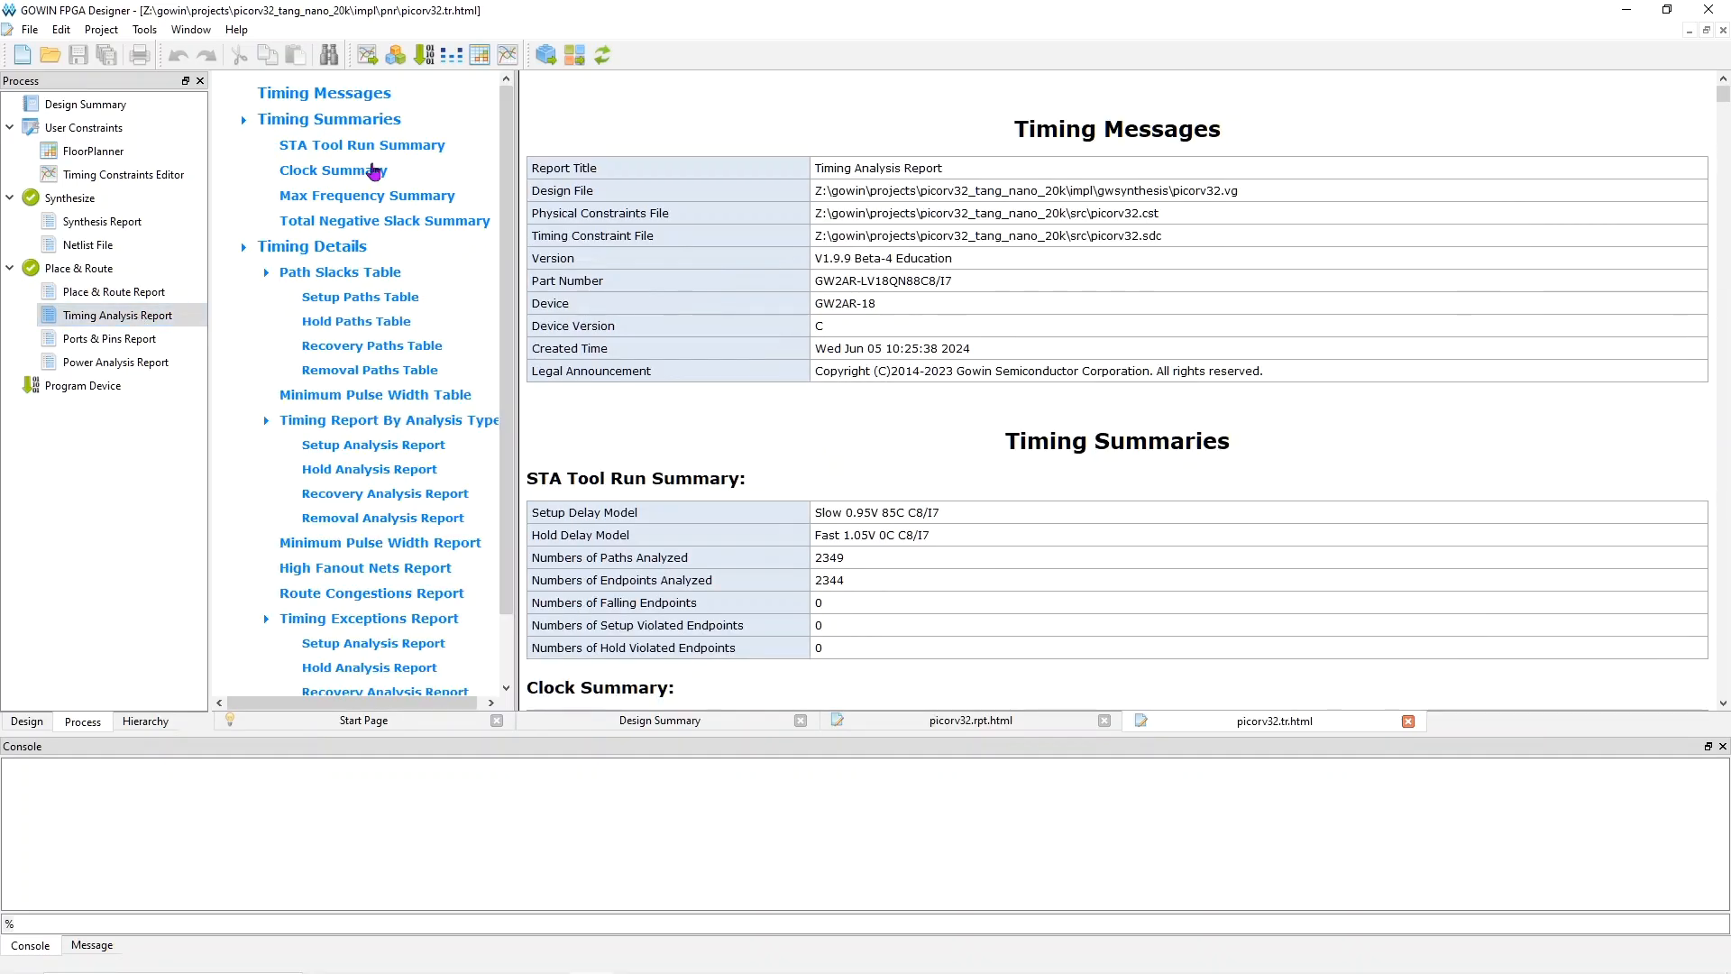
scroll(down, 3)
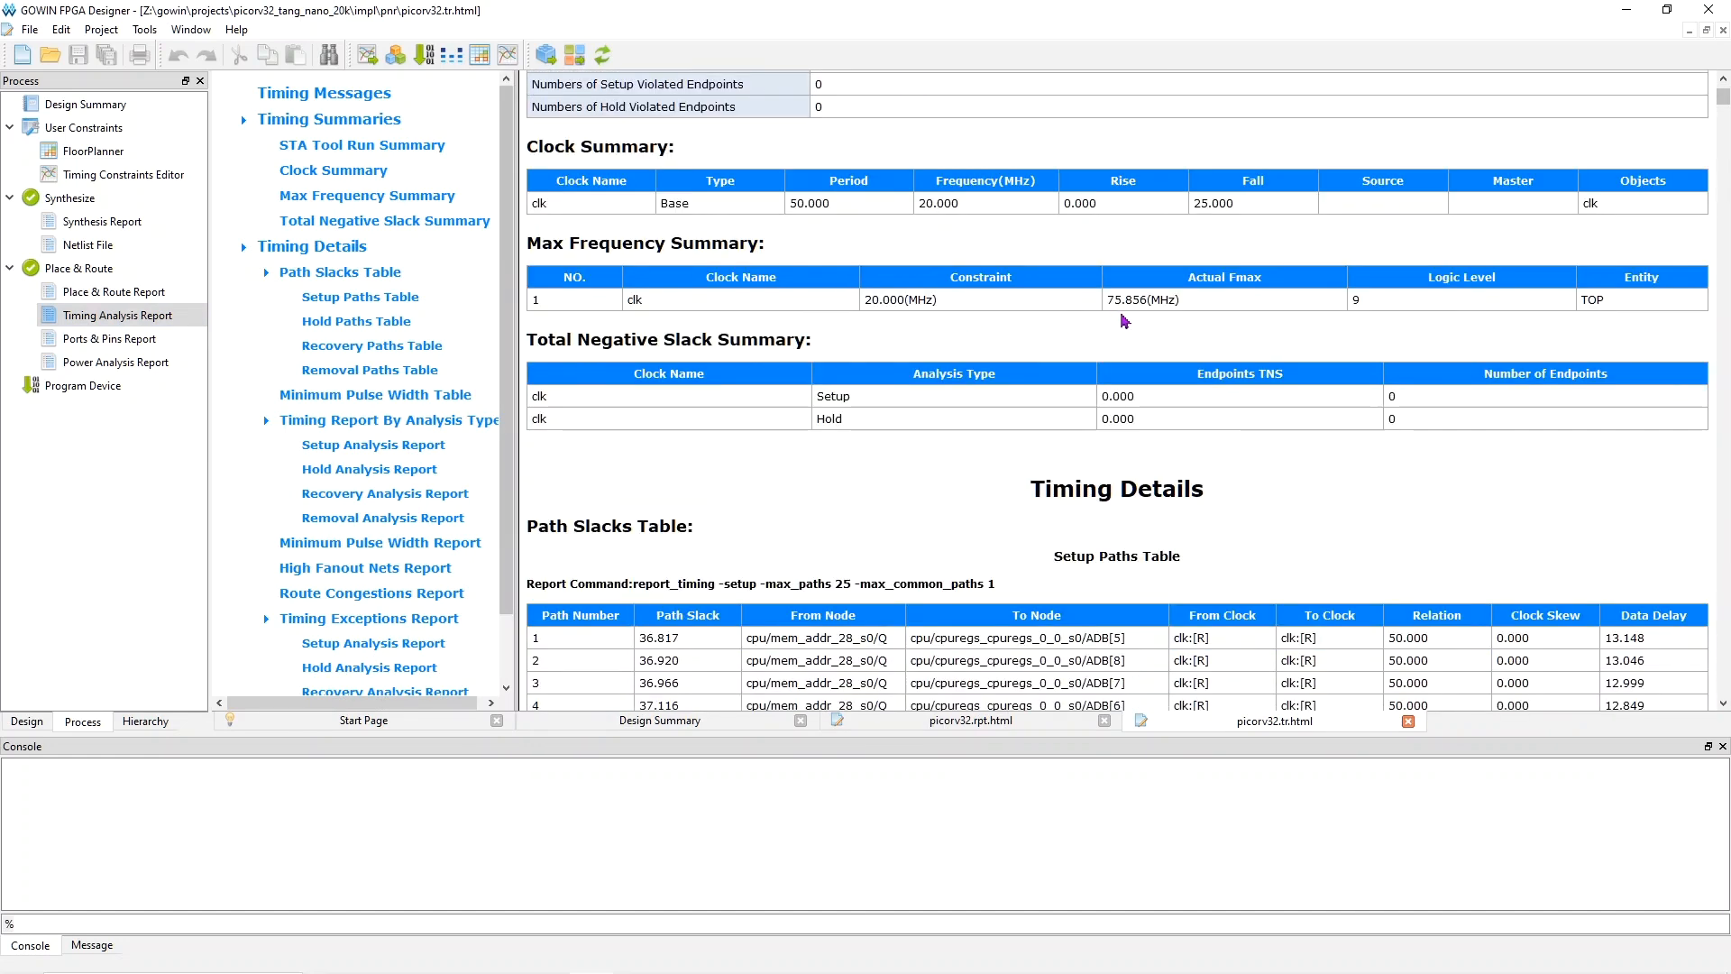
mouse_move(1139, 332)
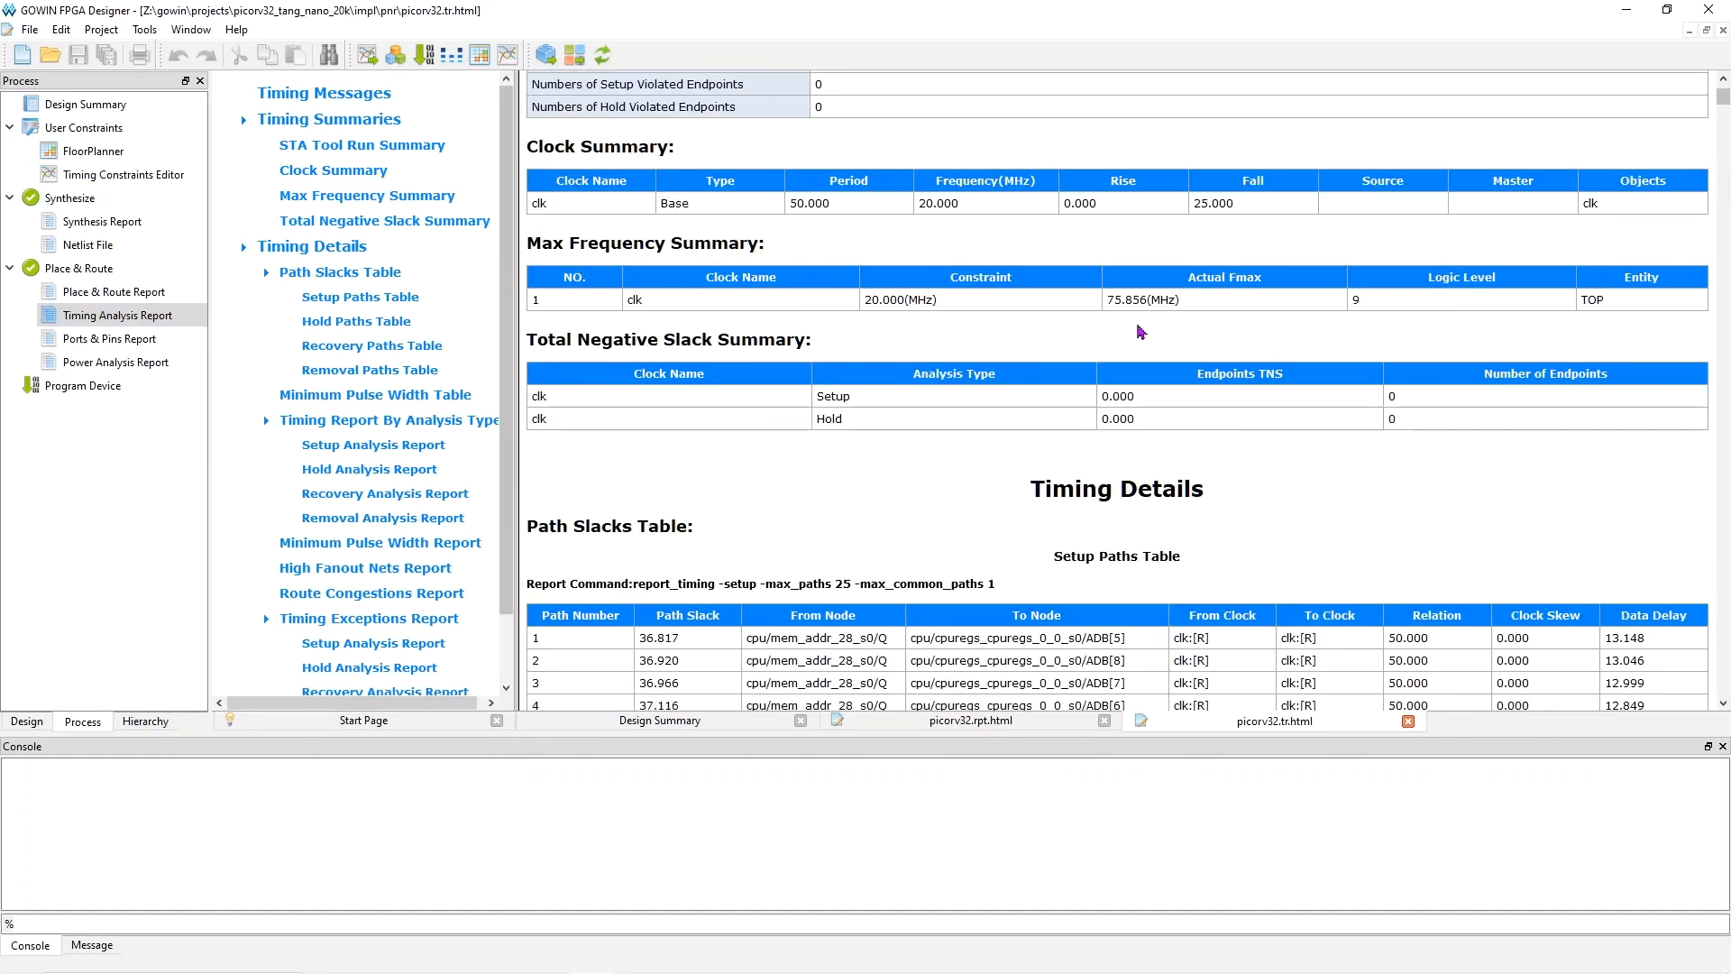
scroll(down, 3)
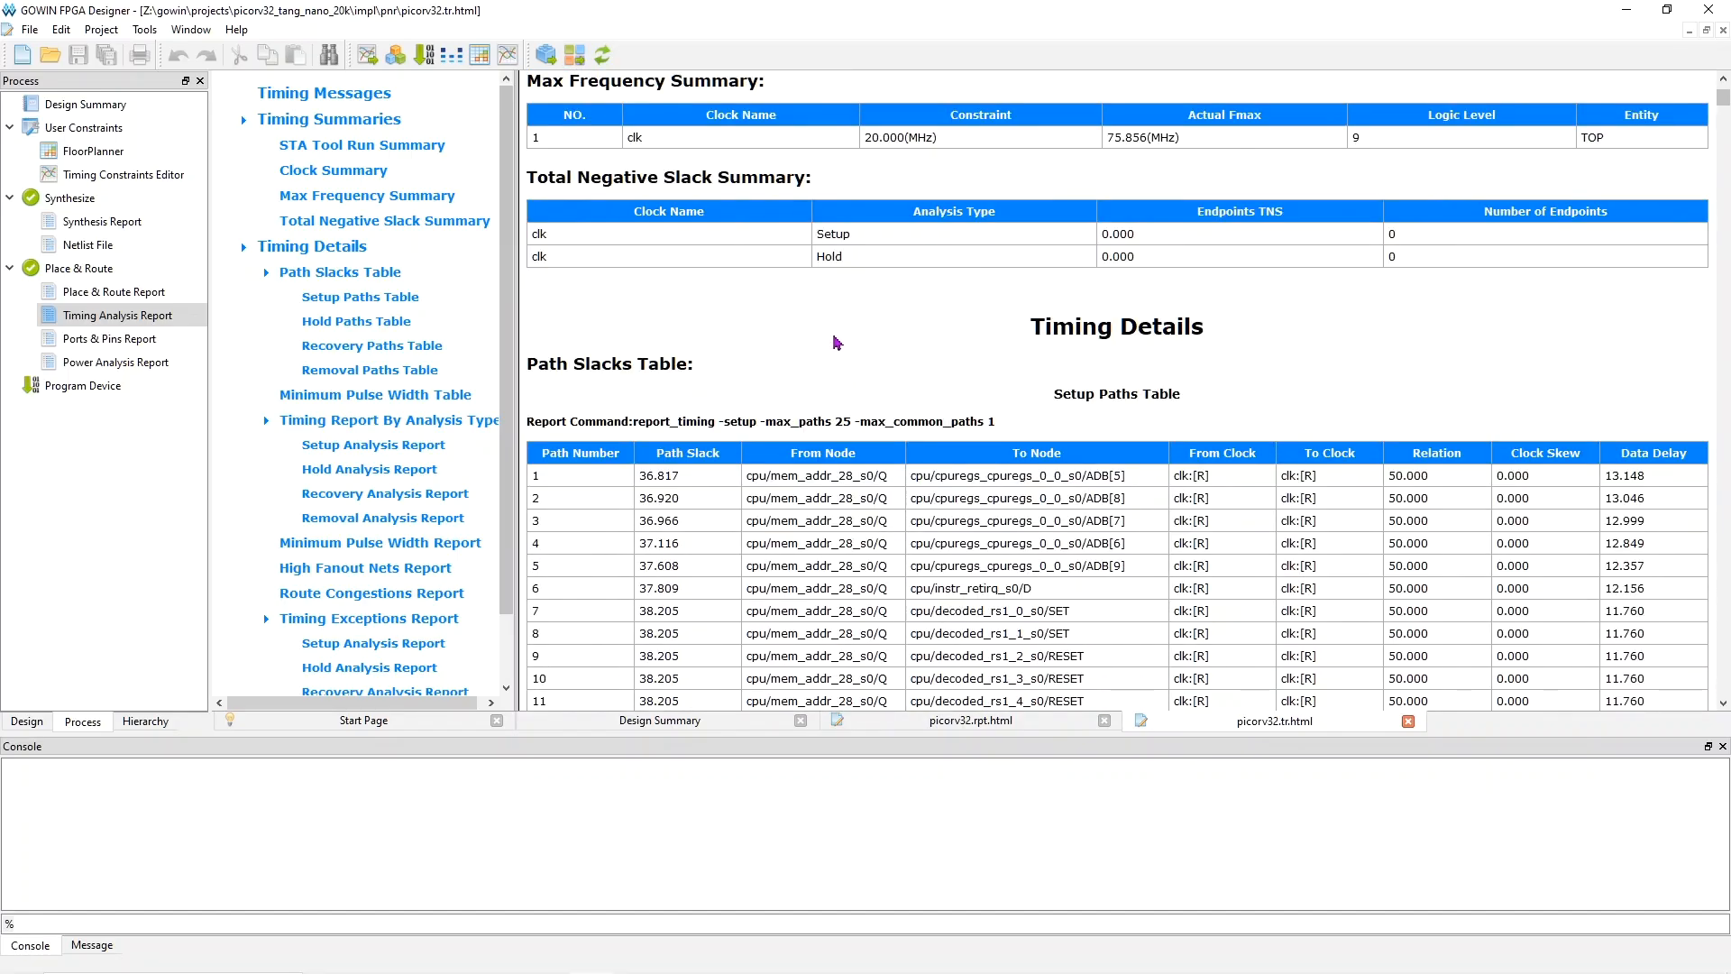
scroll(down, 3)
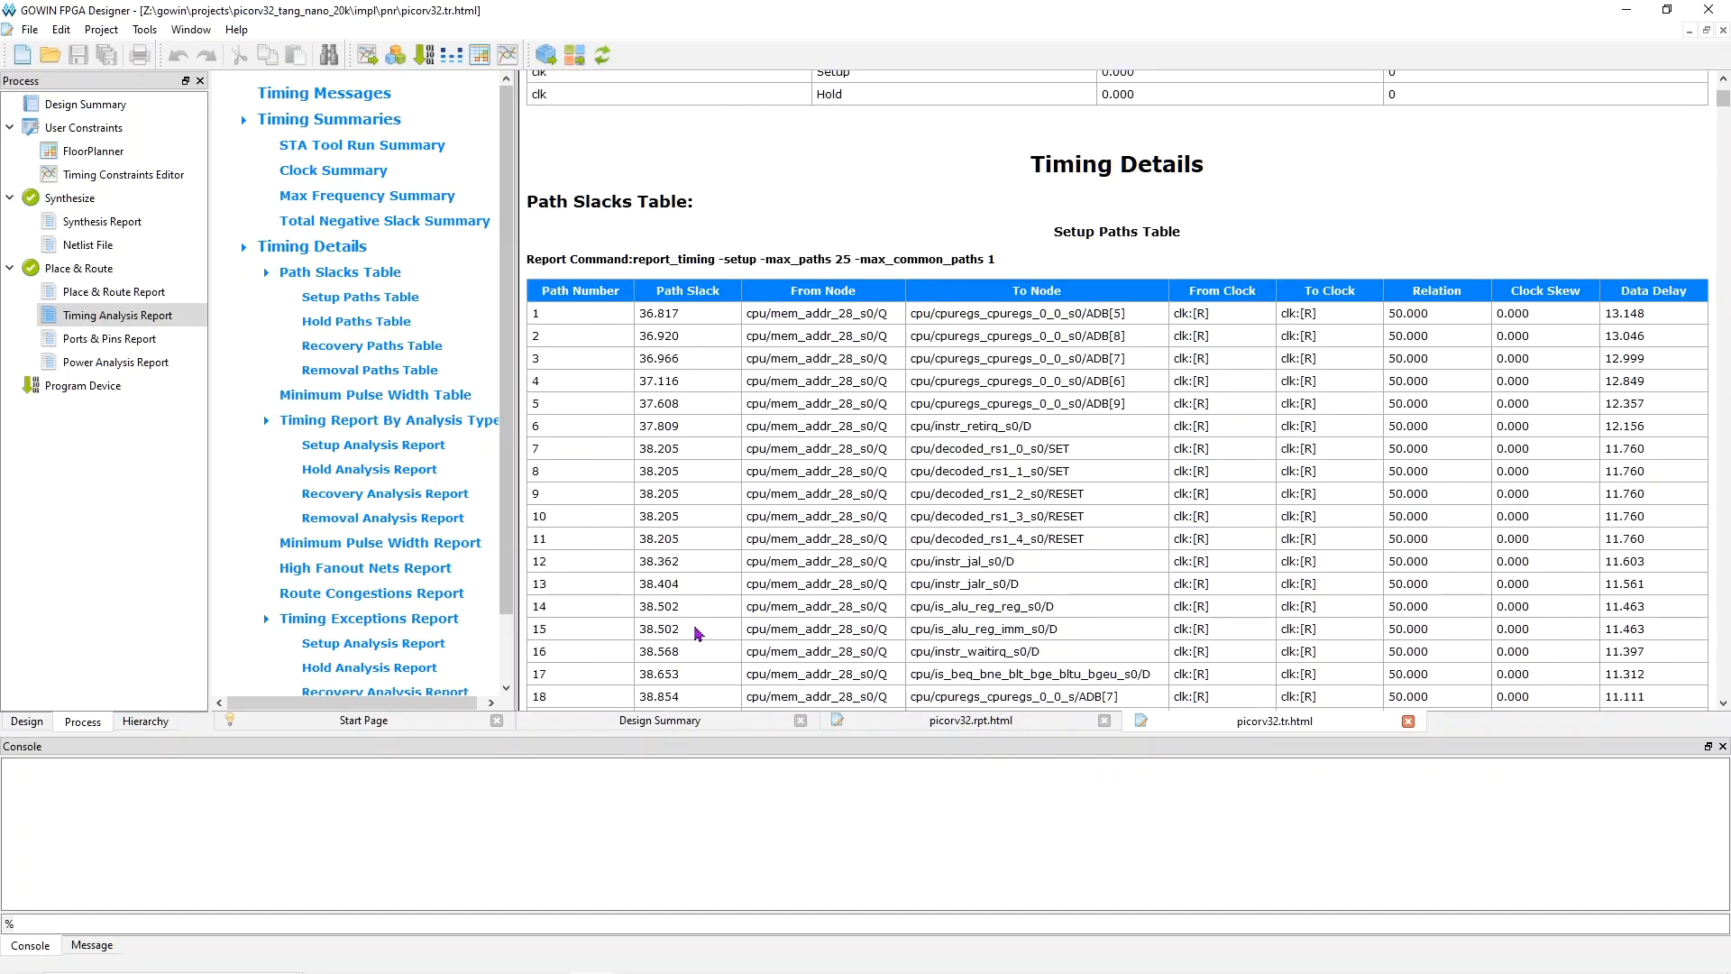
mouse_move(720, 485)
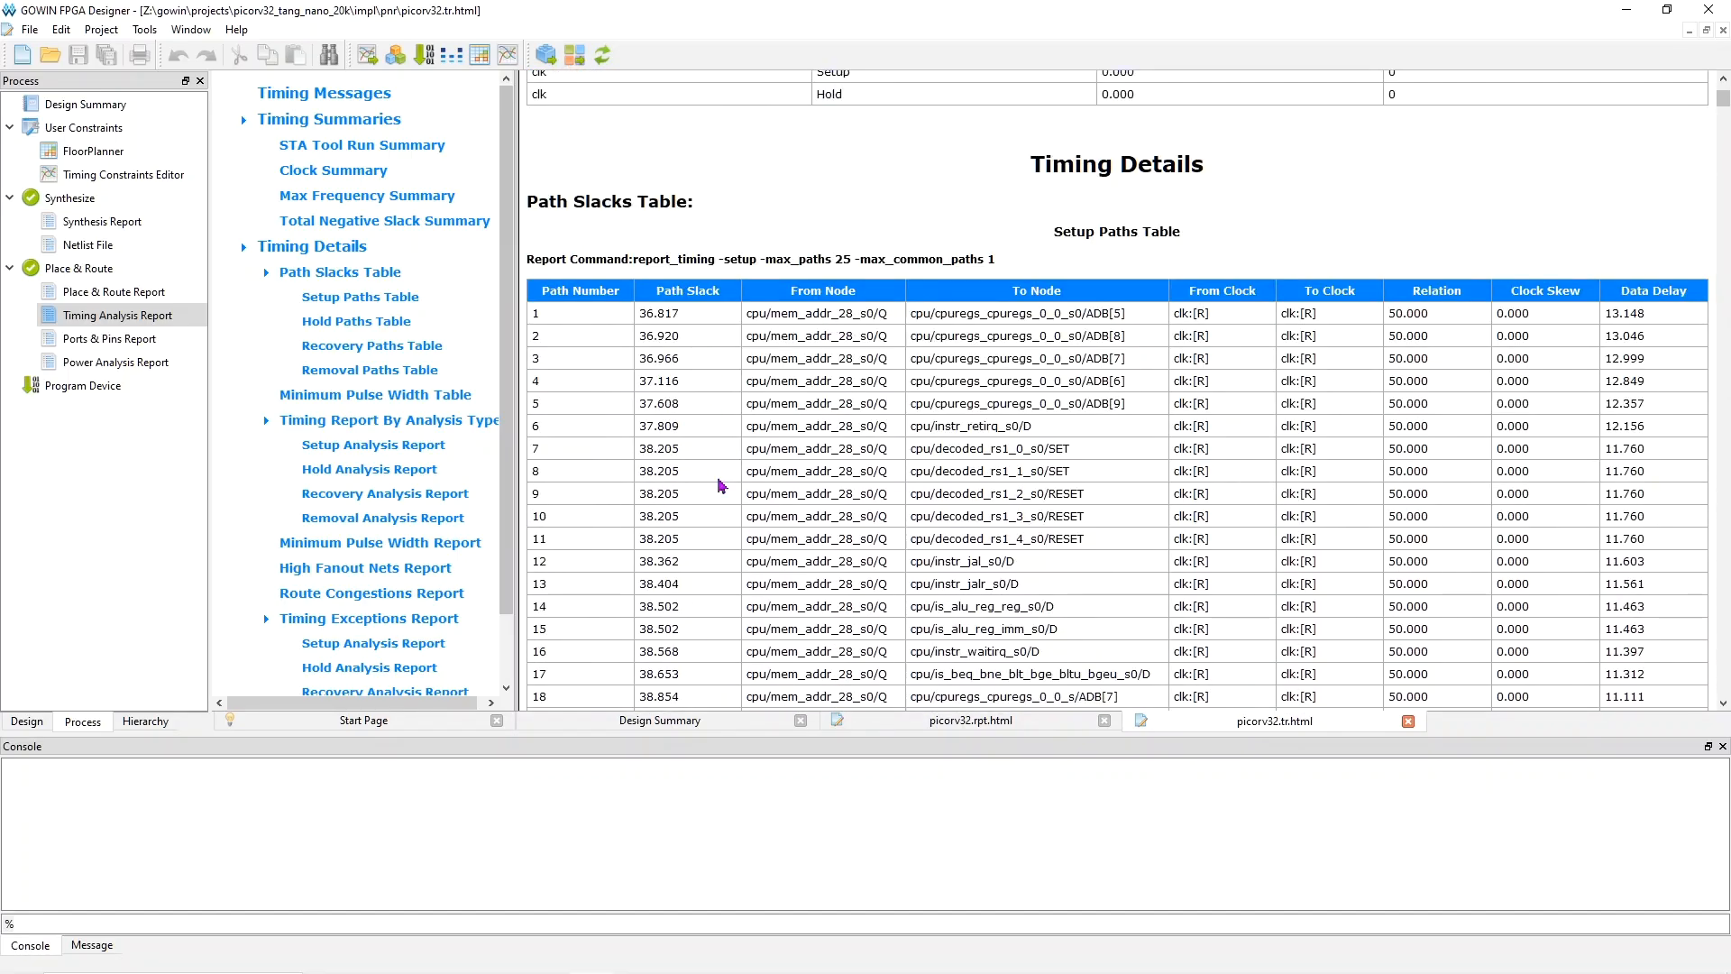